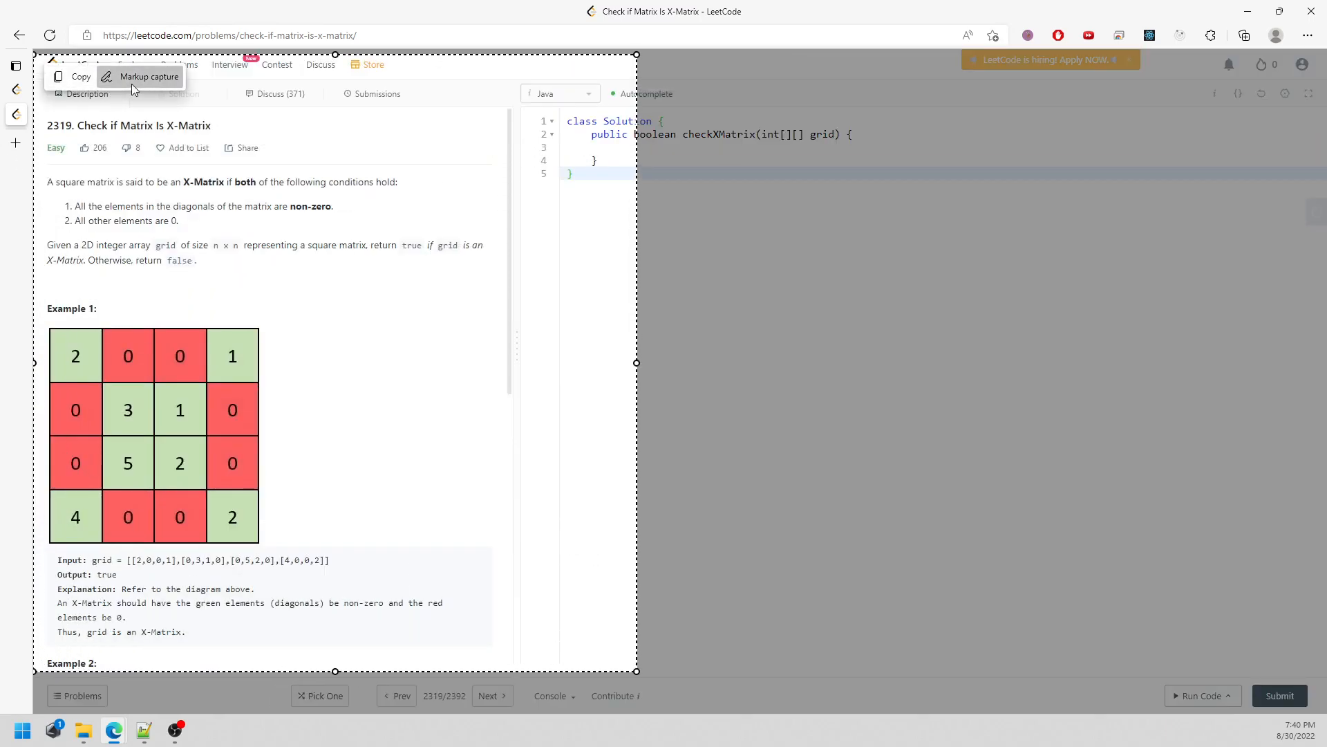
Step: Cross out both diagonals of the example matrix and circle the top corner values 2 and 1
{"action": "left_click", "coordinate": [148, 77]}
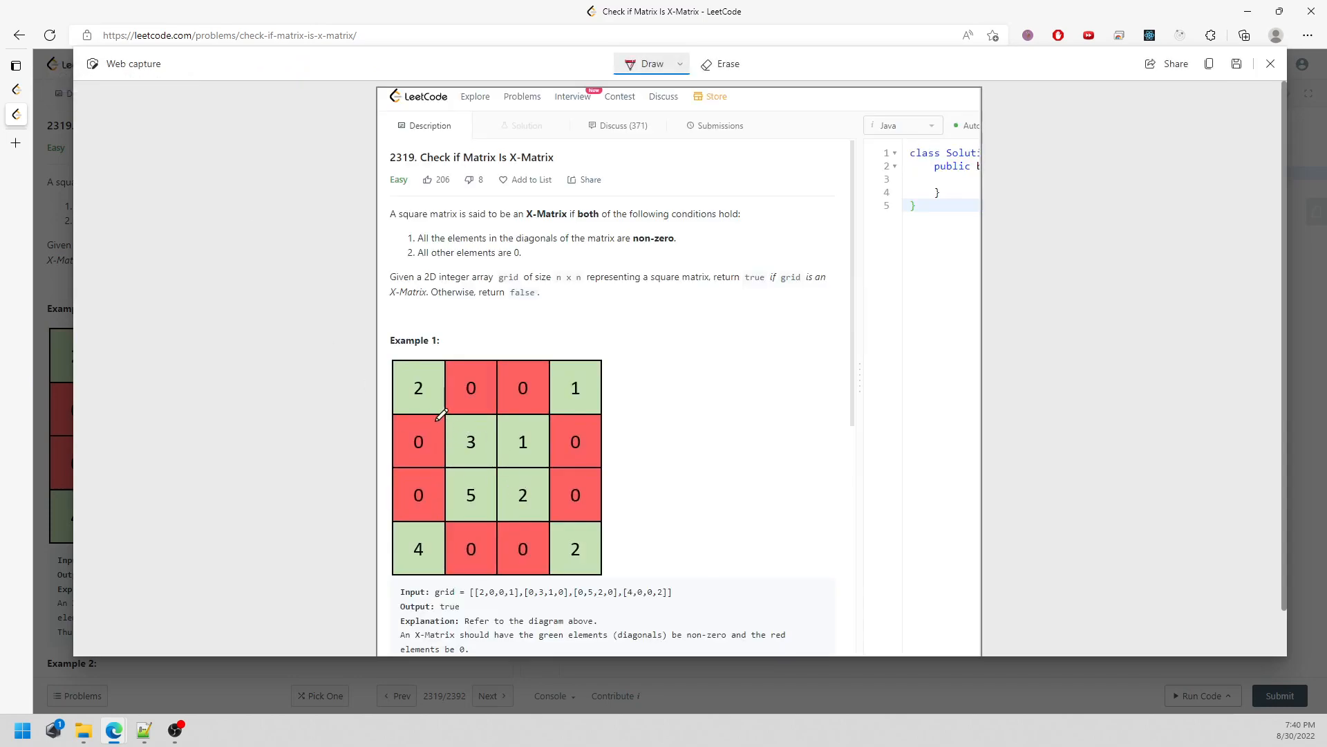
{"action": "left_click_drag", "start_coordinate": [407, 366], "coordinate": [585, 558]}
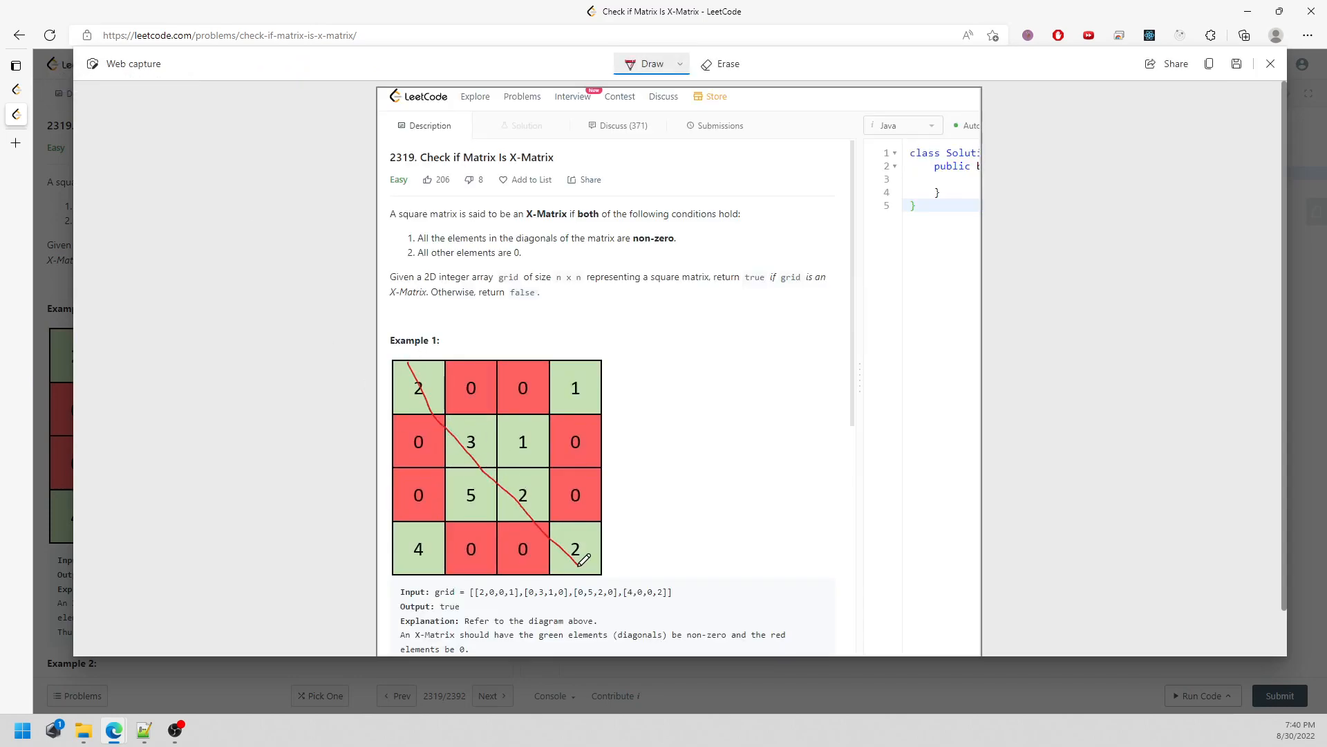
{"action": "left_click_drag", "start_coordinate": [584, 369], "coordinate": [398, 567]}
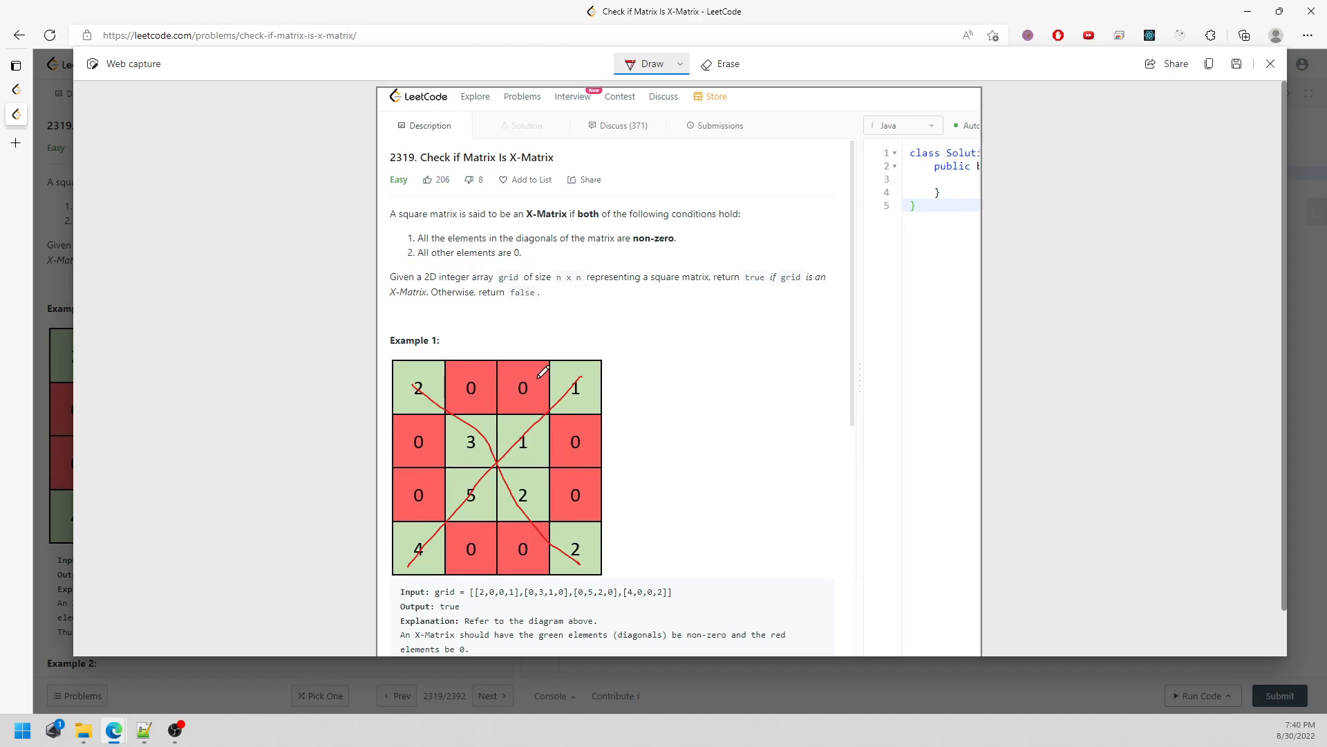
{"action": "mouse_move", "coordinate": [501, 354]}
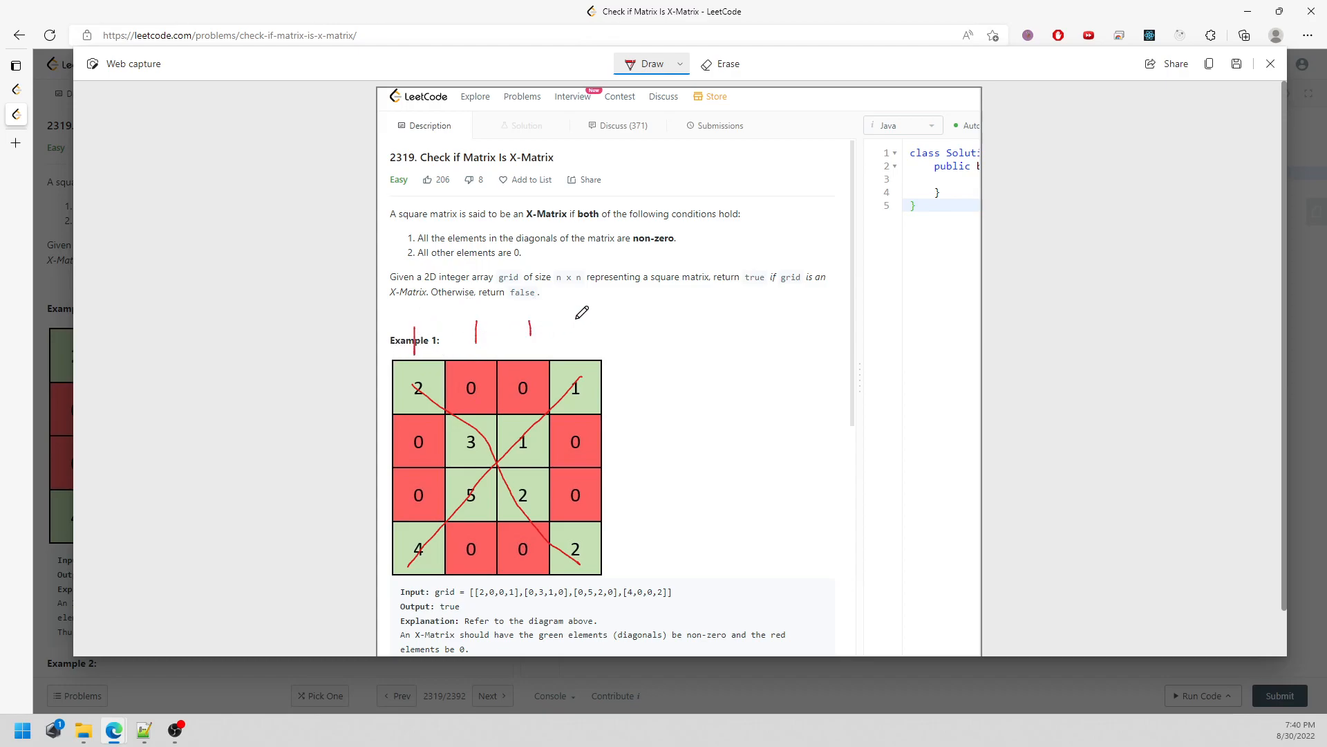
{"action": "left_click_drag", "start_coordinate": [432, 373], "coordinate": [402, 403]}
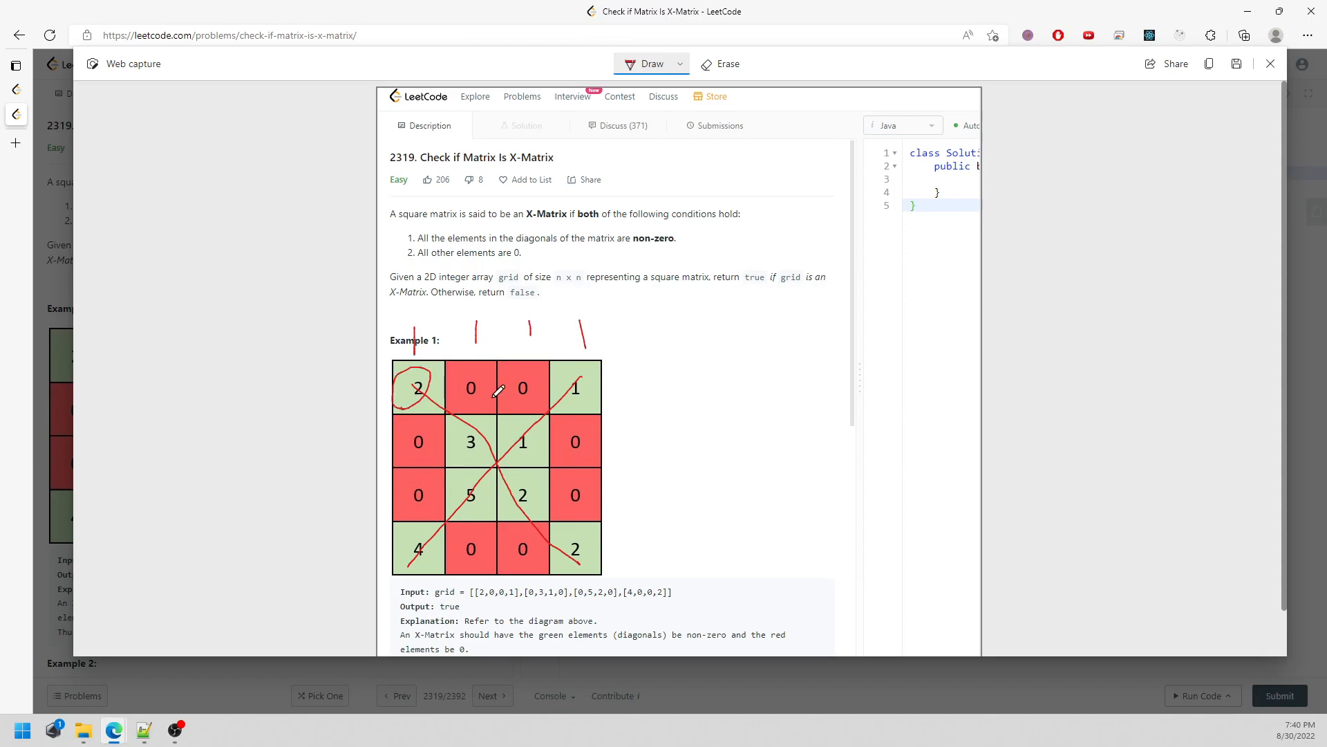
{"action": "left_click_drag", "start_coordinate": [559, 398], "coordinate": [576, 377]}
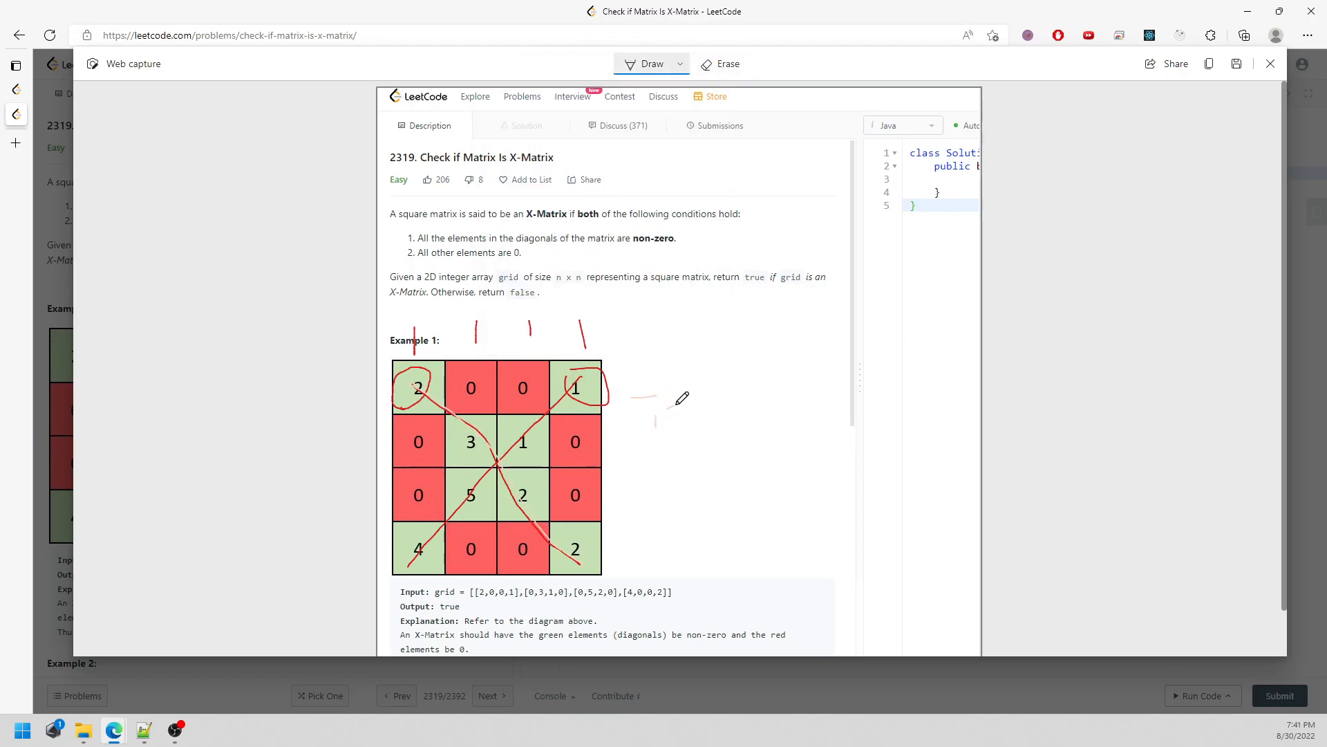
Step: Switch the pen to purple, write i = j and retrace the main diagonal
{"action": "left_click", "coordinate": [651, 64]}
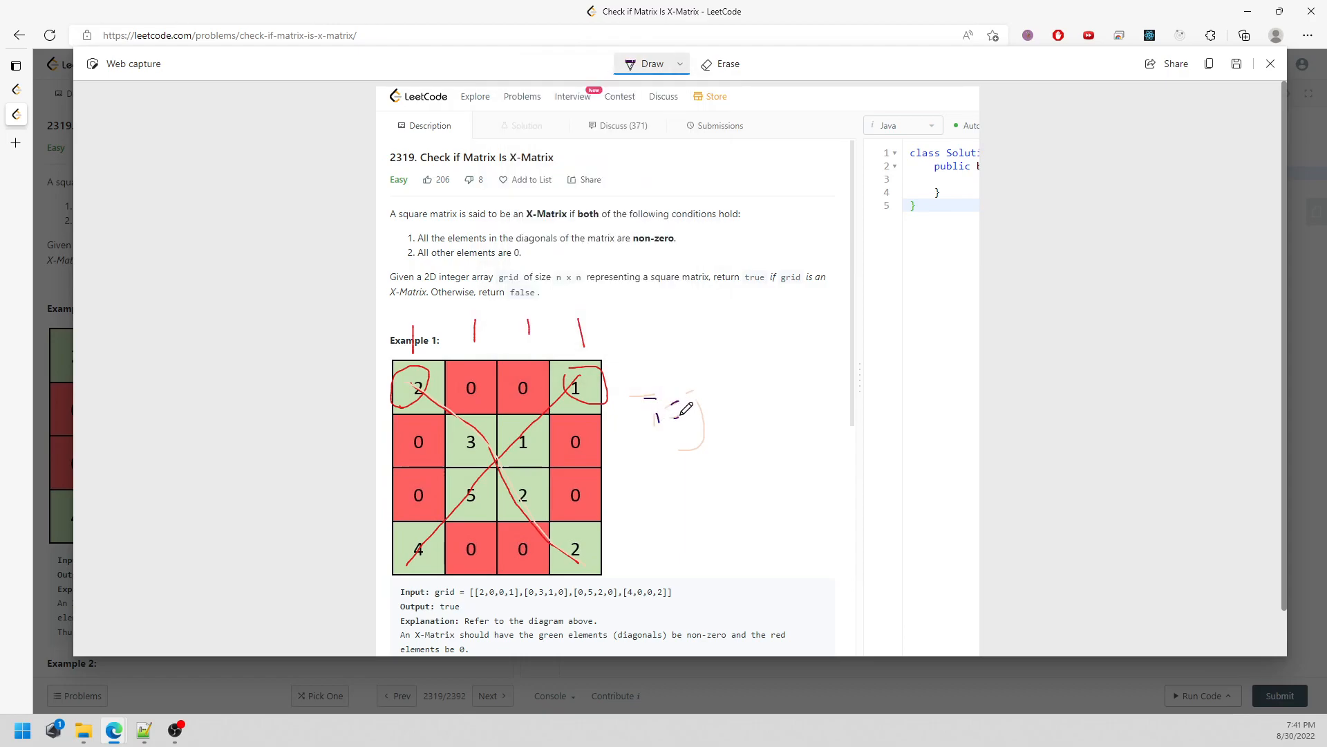
{"action": "left_click_drag", "start_coordinate": [398, 385], "coordinate": [516, 487]}
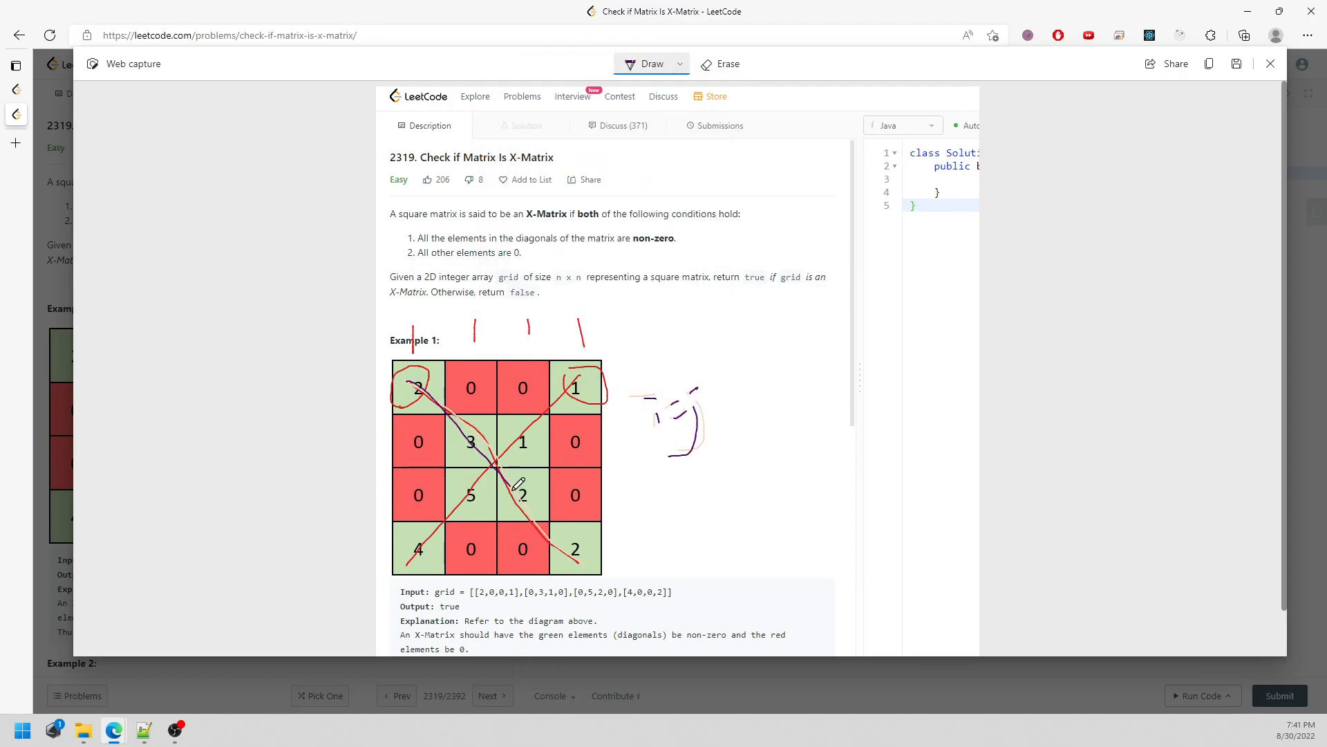
{"action": "left_click_drag", "start_coordinate": [576, 386], "coordinate": [575, 567]}
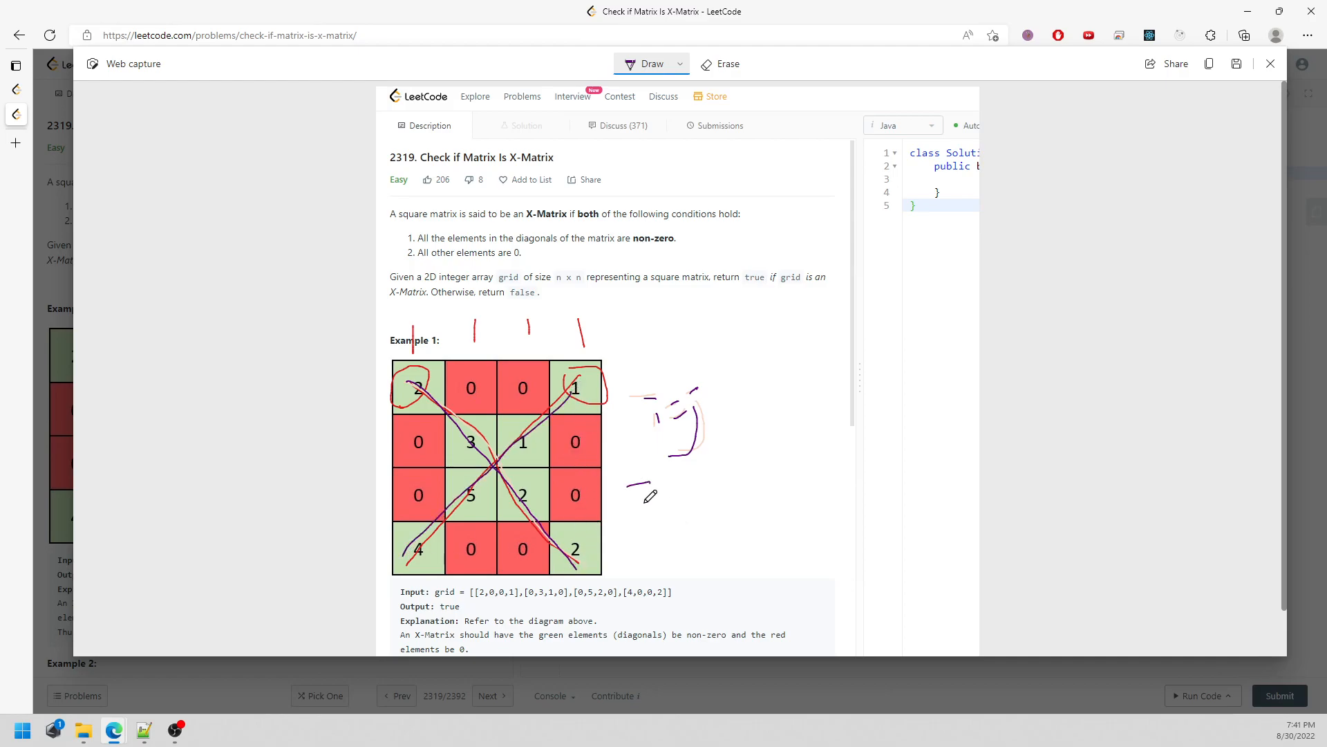
Step: Write and box the i + j = m-1 condition, and note n = 4, m = 4
{"action": "left_click_drag", "start_coordinate": [635, 499], "coordinate": [733, 508]}
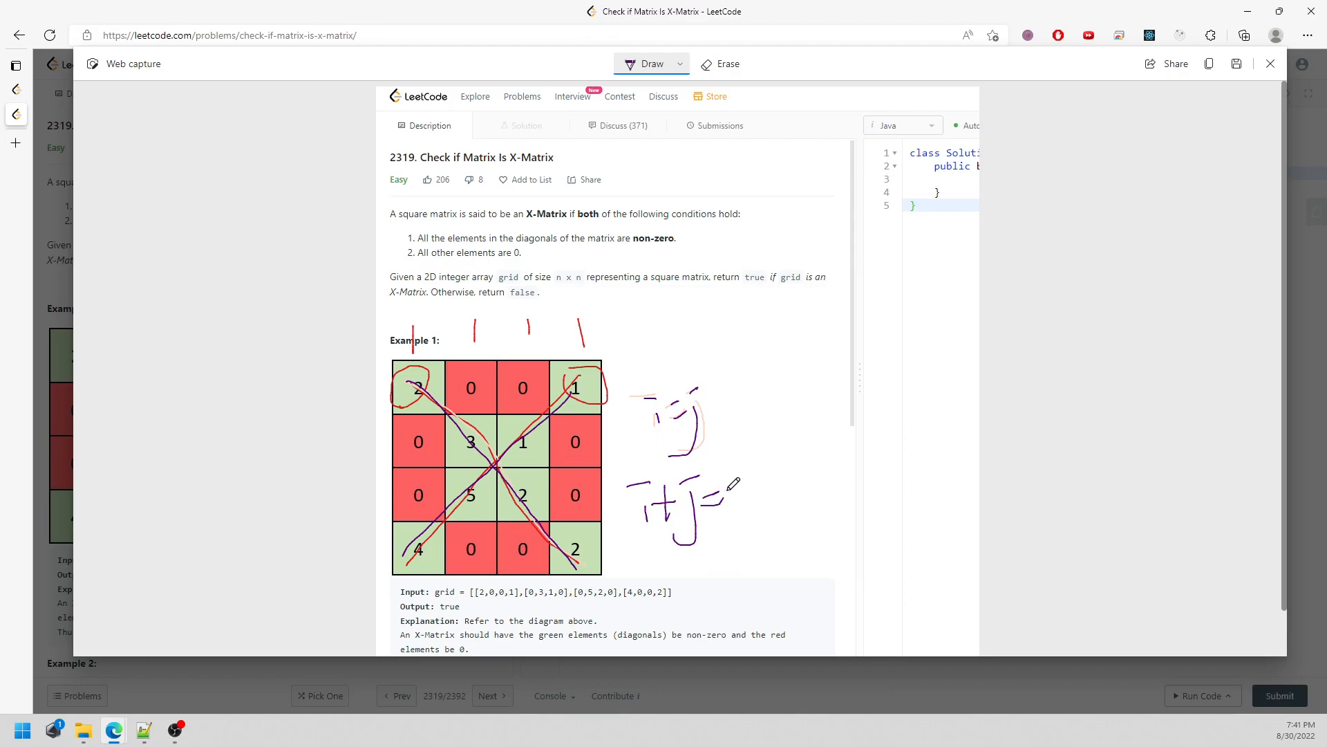
{"action": "left_click_drag", "start_coordinate": [724, 504], "coordinate": [791, 491]}
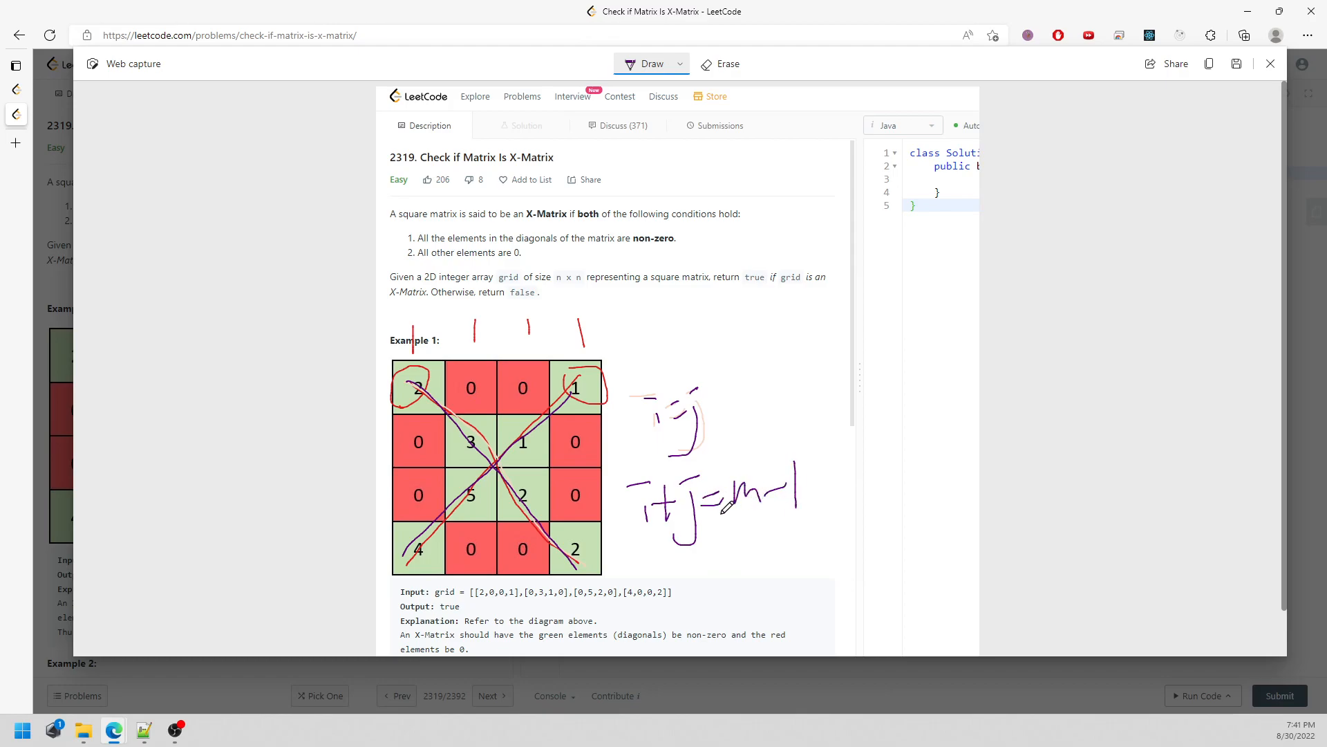
{"action": "mouse_move", "coordinate": [438, 563]}
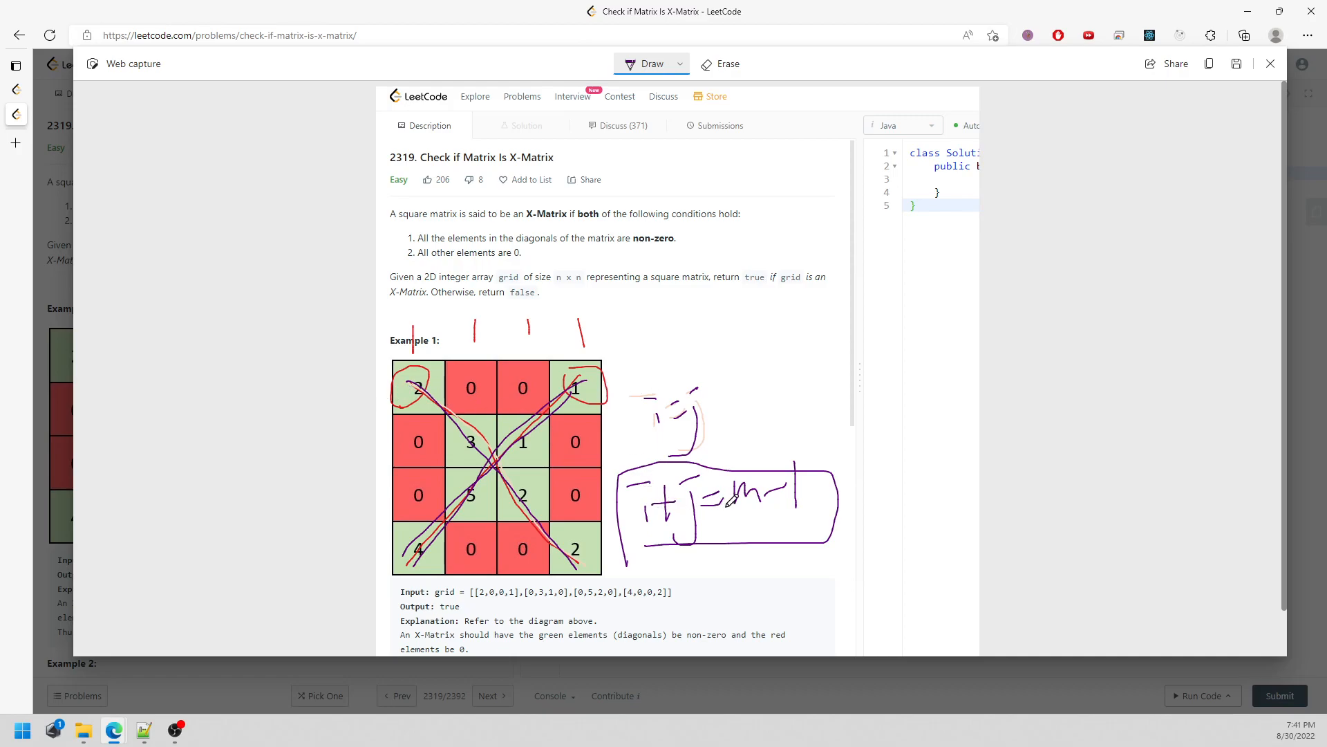
{"action": "left_click_drag", "start_coordinate": [751, 185], "coordinate": [760, 218]}
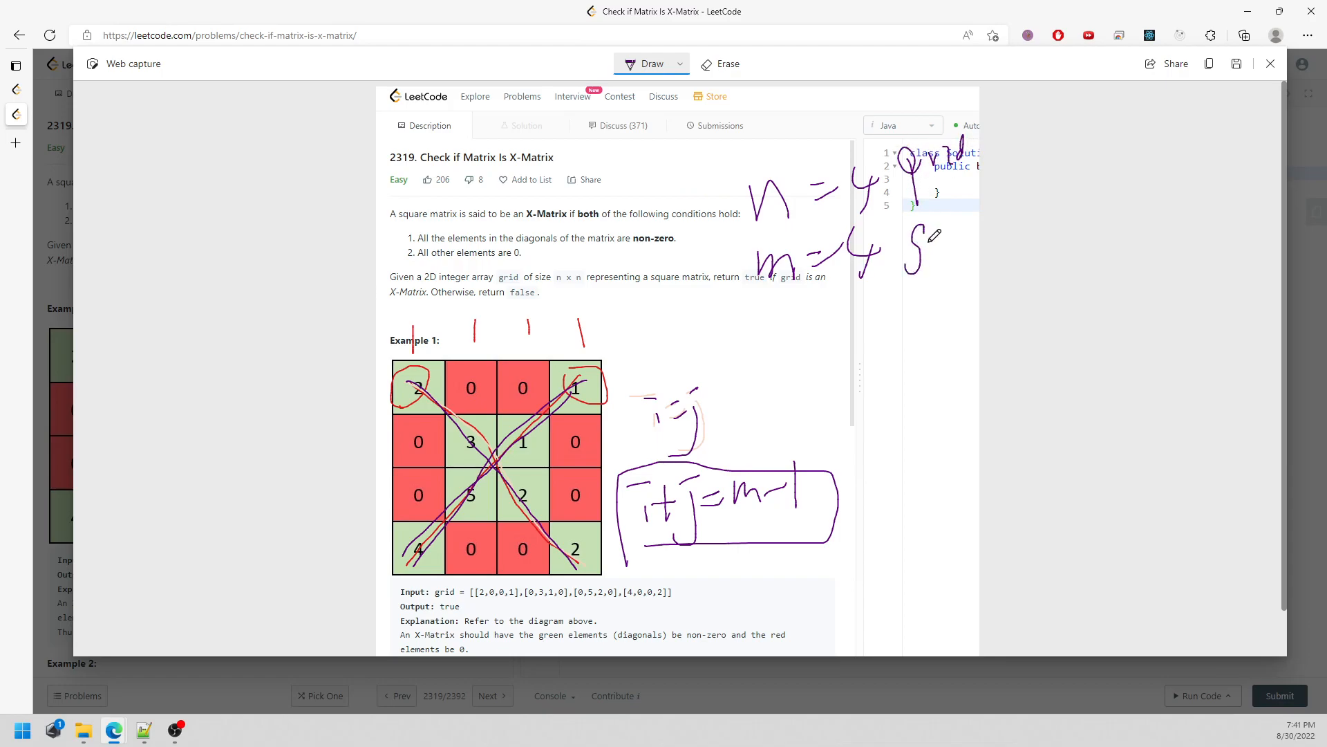
{"action": "left_click_drag", "start_coordinate": [919, 241], "coordinate": [977, 245]}
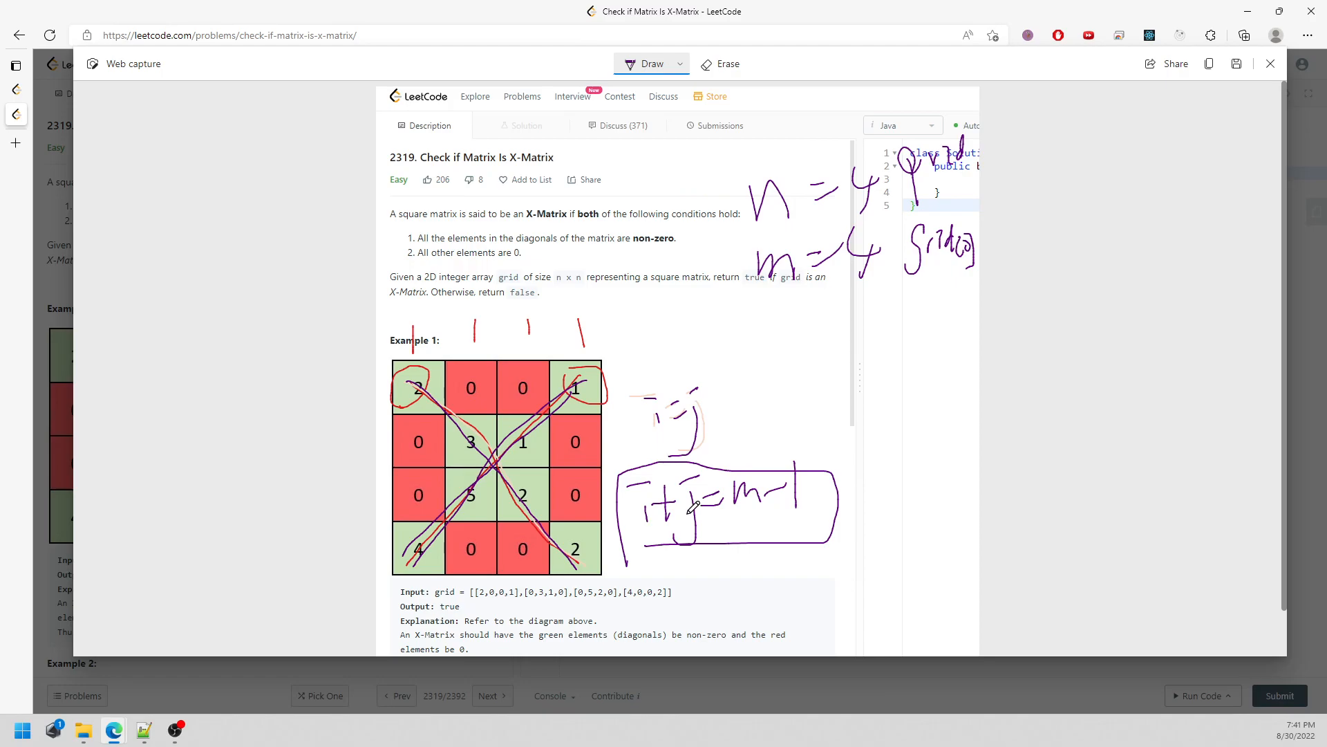
{"action": "mouse_move", "coordinate": [774, 509]}
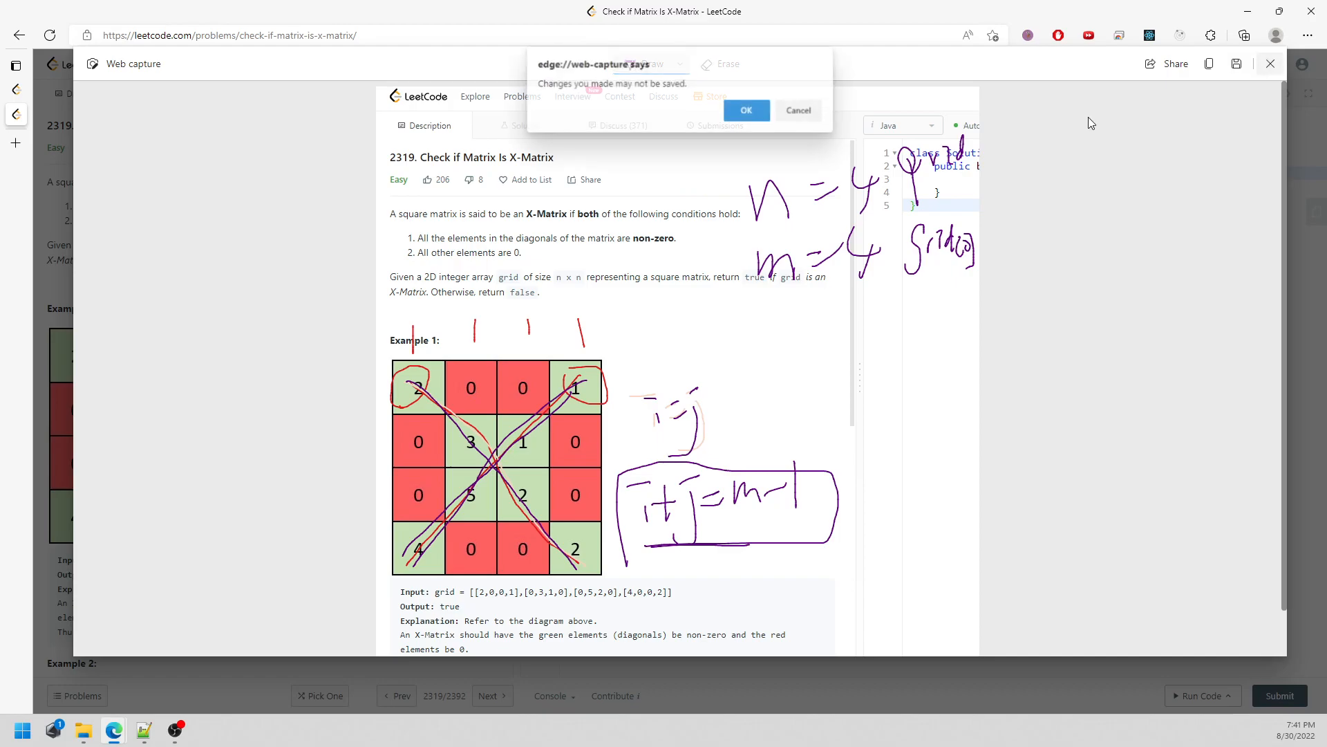
Step: Discard the capture and code int n = grid.length, m = grid[0].length with nested i, j loops
{"action": "left_click", "coordinate": [796, 110]}
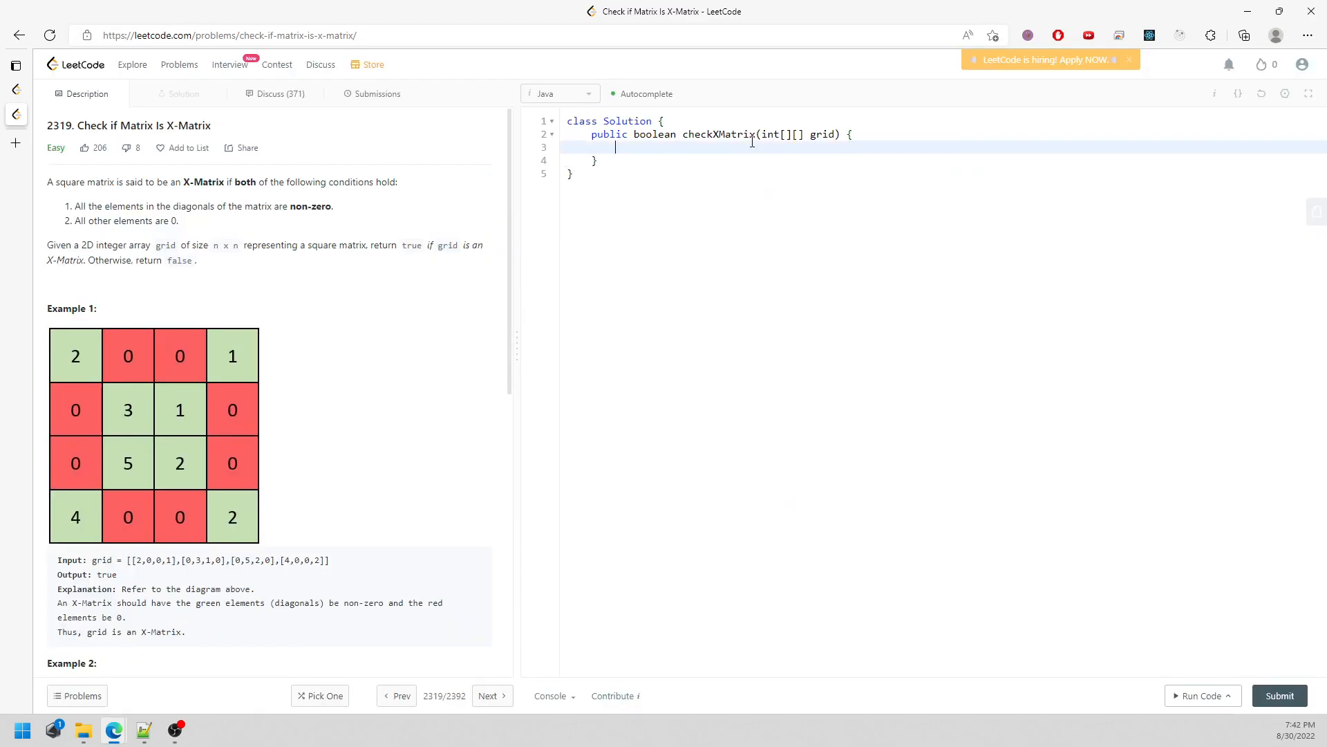
{"action": "type", "text": "int n = grid.l,"}
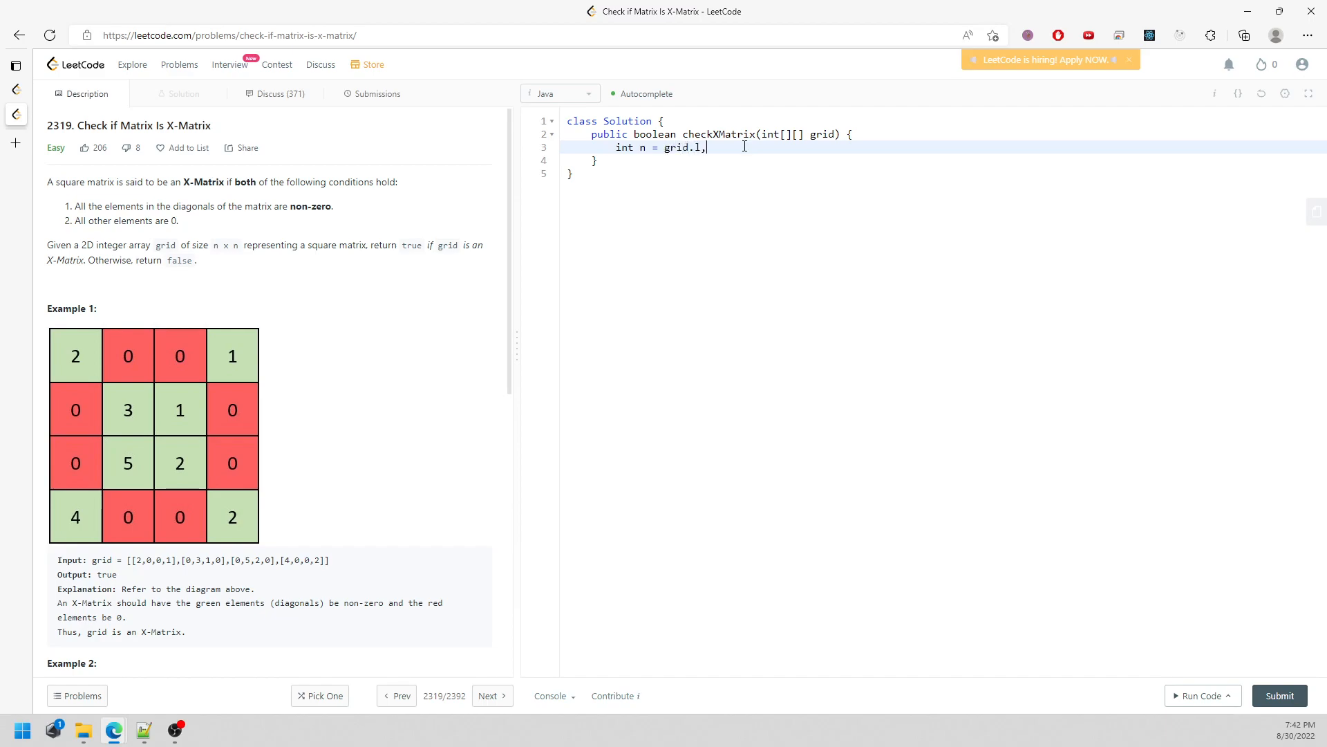
{"action": "type", "text": "length"}
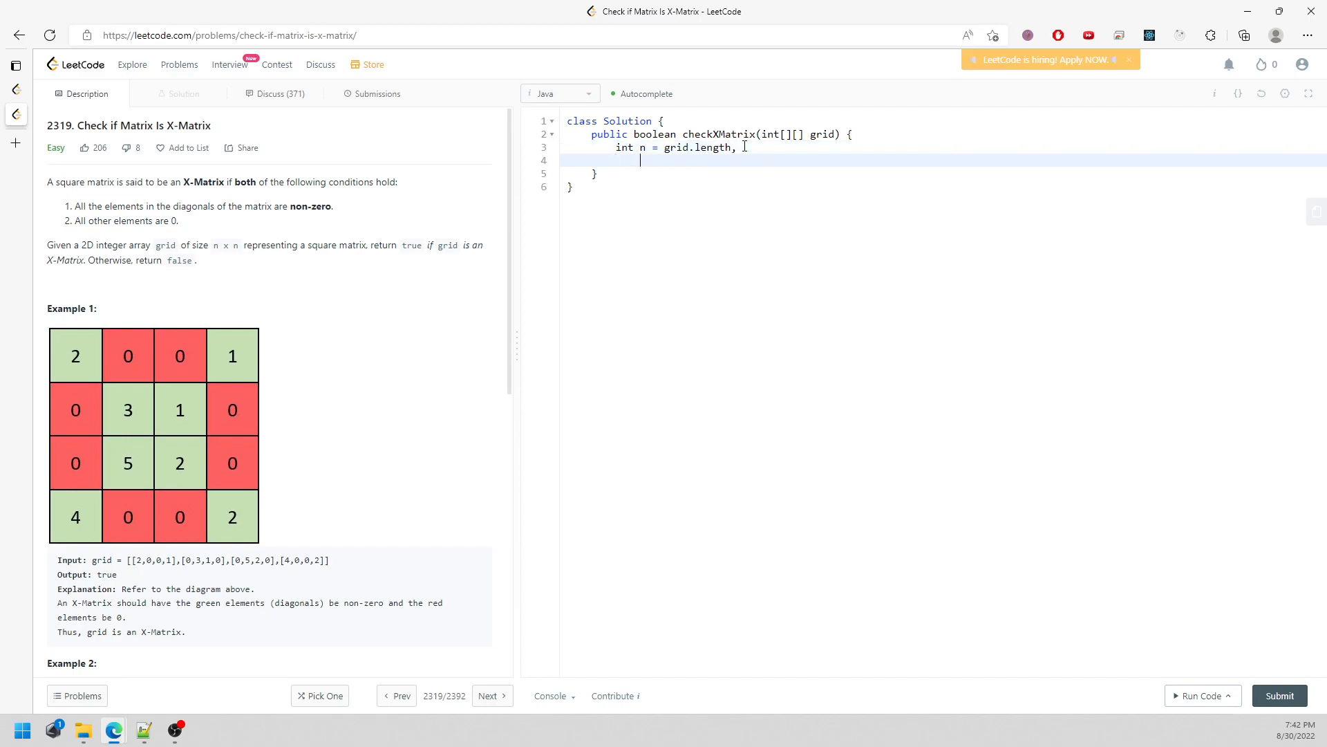
{"action": "type", "text": "m = grid[0].length;"}
{"action": "type", "text": "for(int i"}
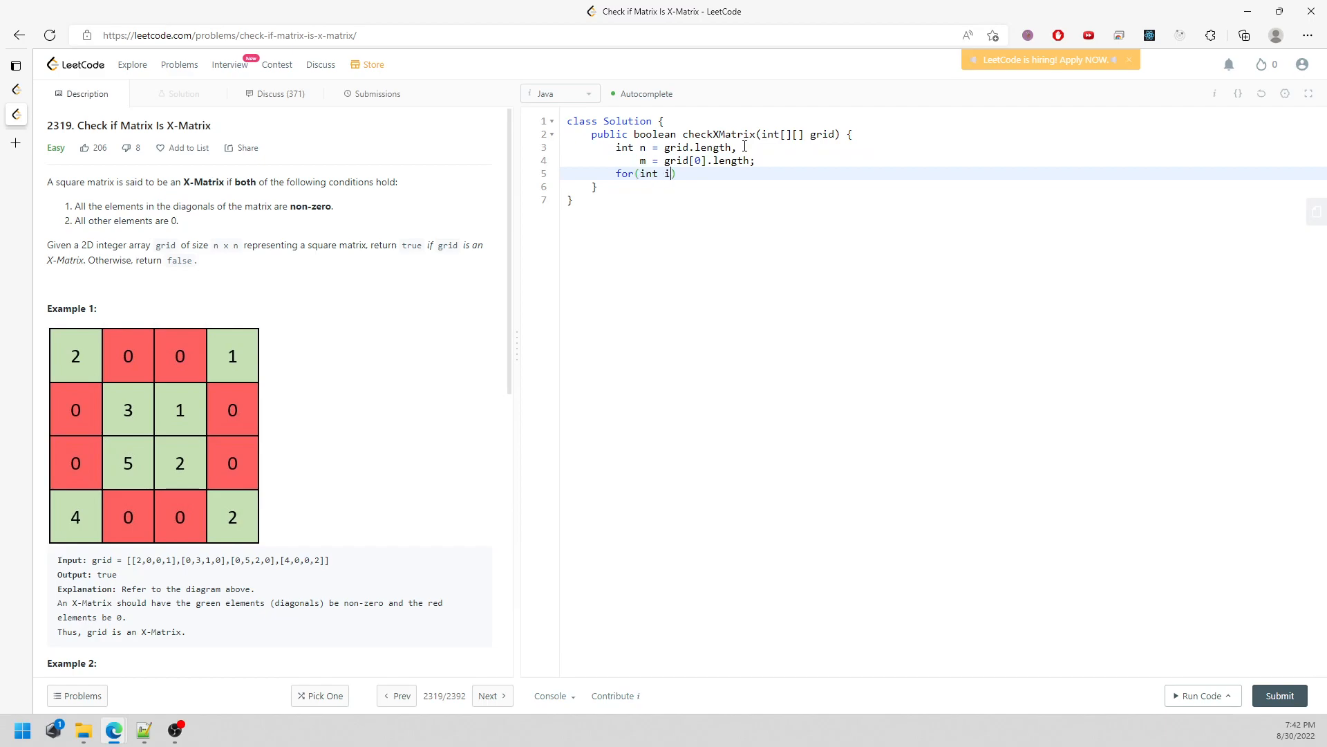
{"action": "type", "text": "= 0; i < n; i++"}
{"action": "type", "text": "for(int j = 0; j < m; j++){}"}
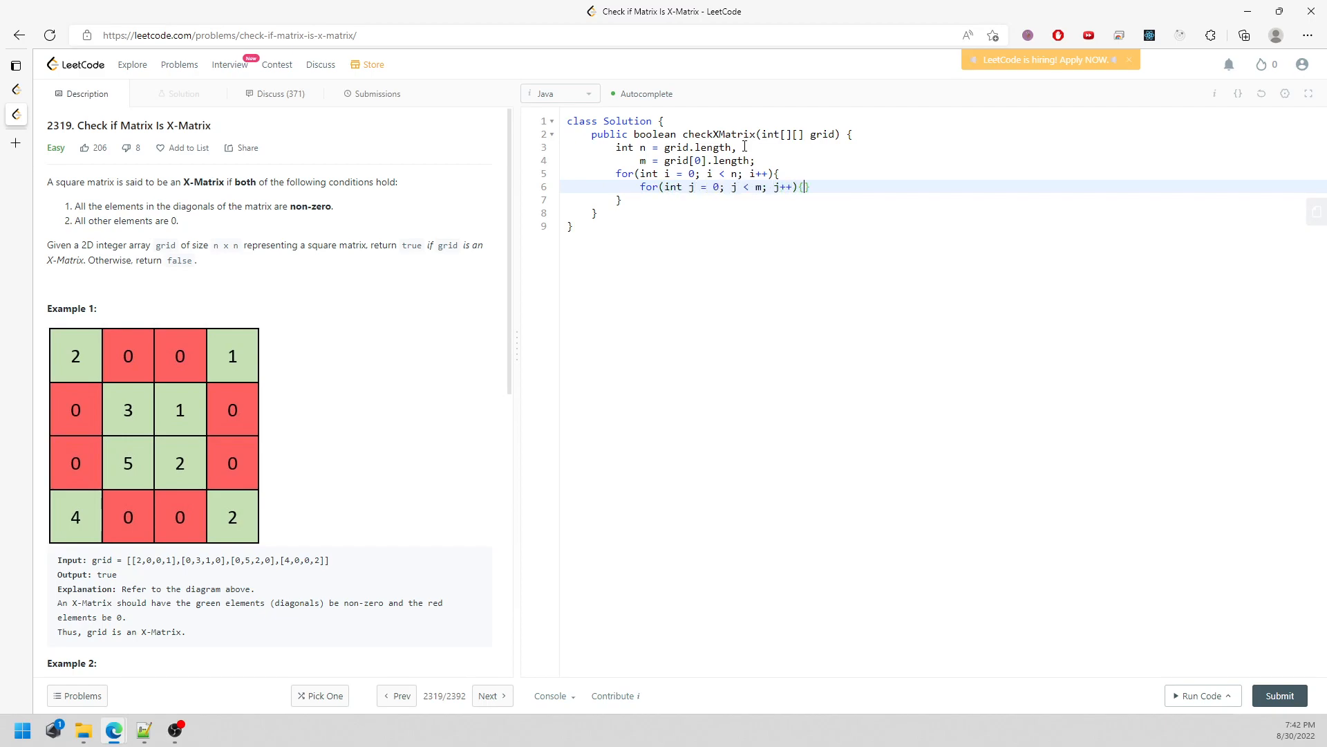
Step: Add if (i == j || i + j == m - 1) returning false when grid[i][j] == 0, plus an else commented //not X
{"action": "key", "text": "Enter"}
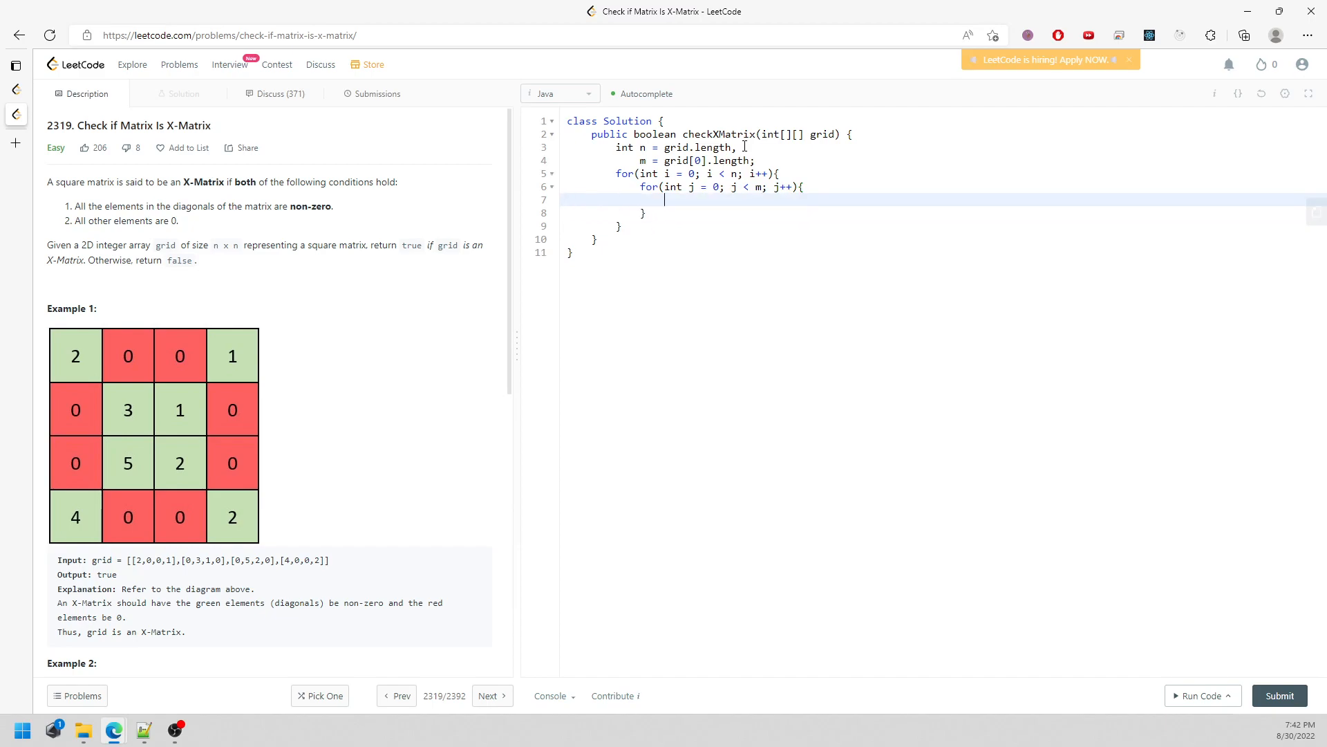
{"action": "type", "text": "i"}
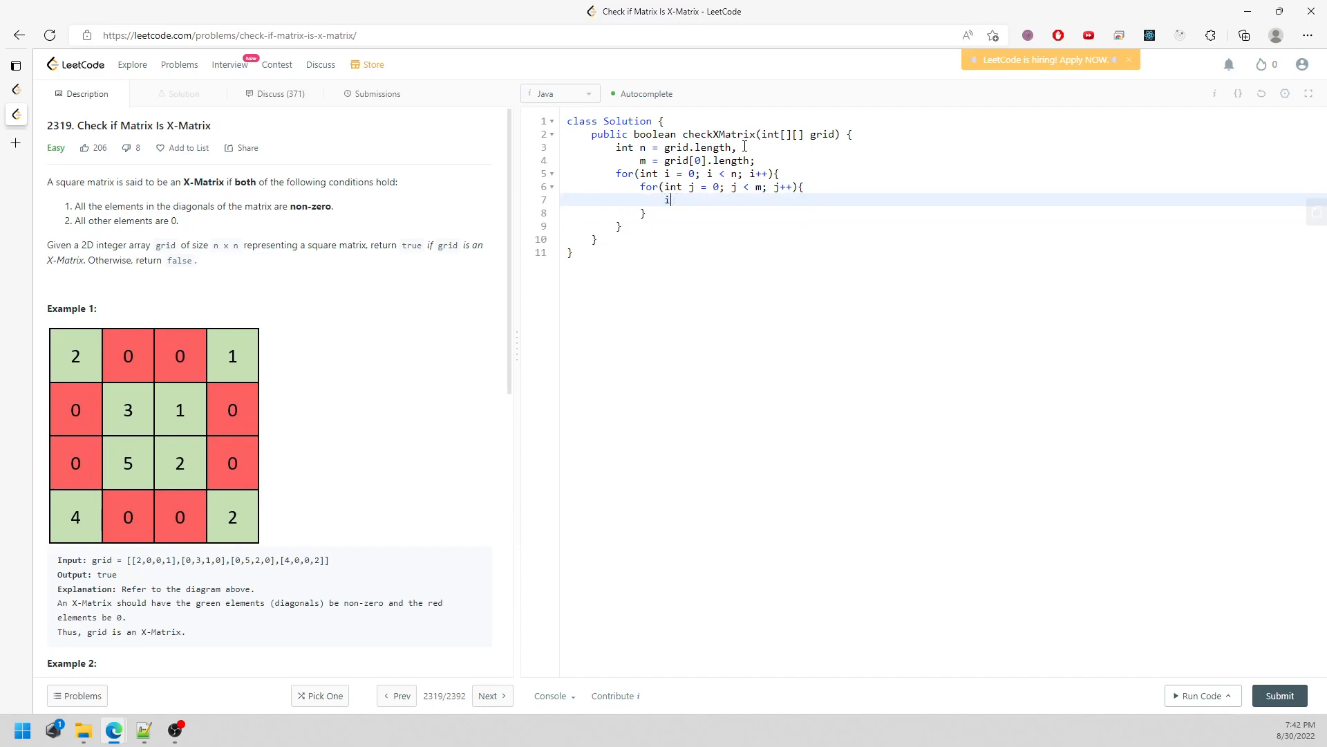
{"action": "type", "text": "//"}
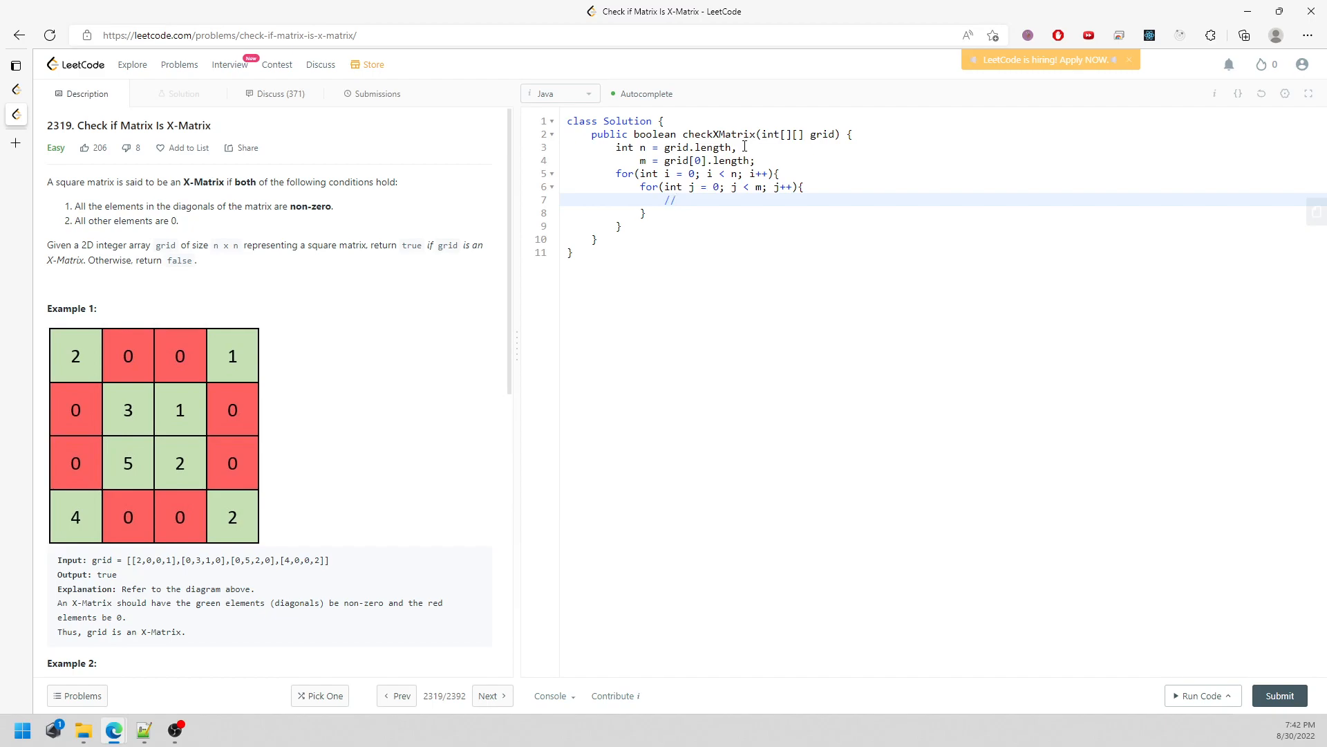
{"action": "type", "text": "X"}
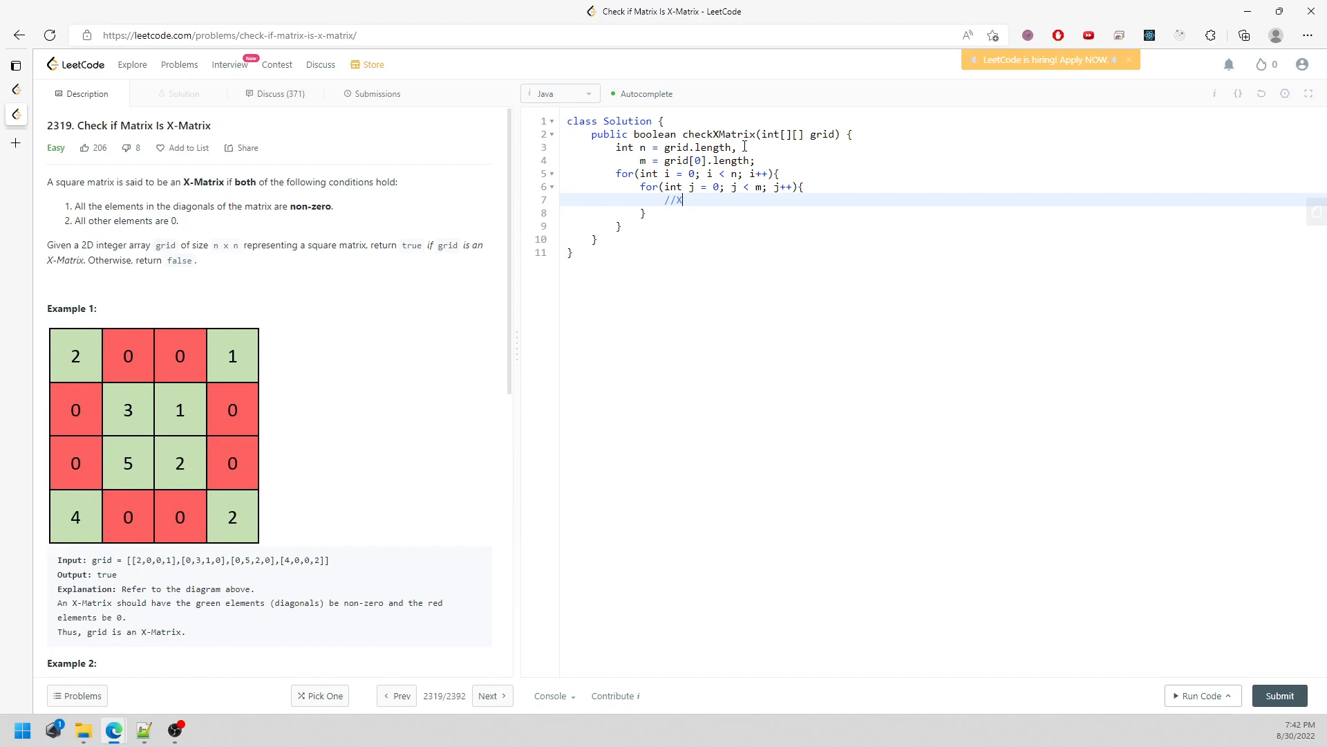
{"action": "type", "text": "if(i ="}
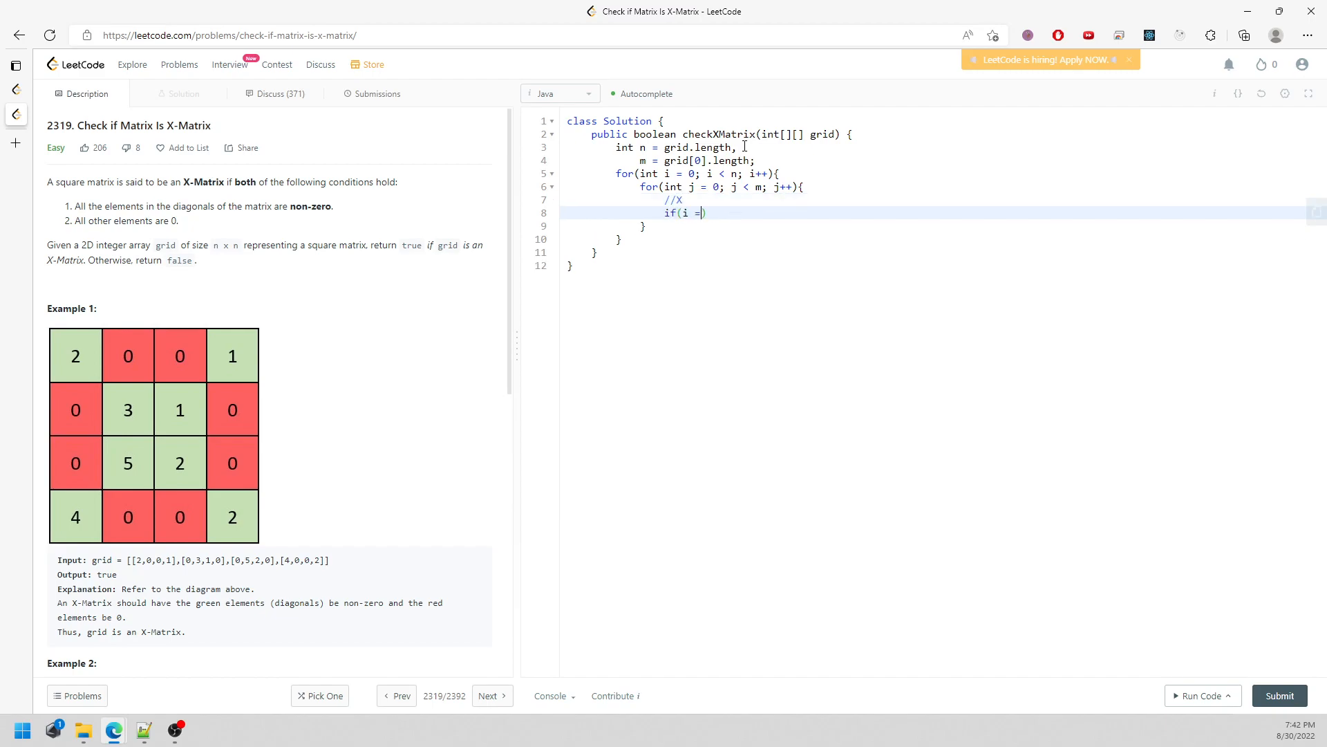
{"action": "type", "text": "= j || i + j == m - 1"}
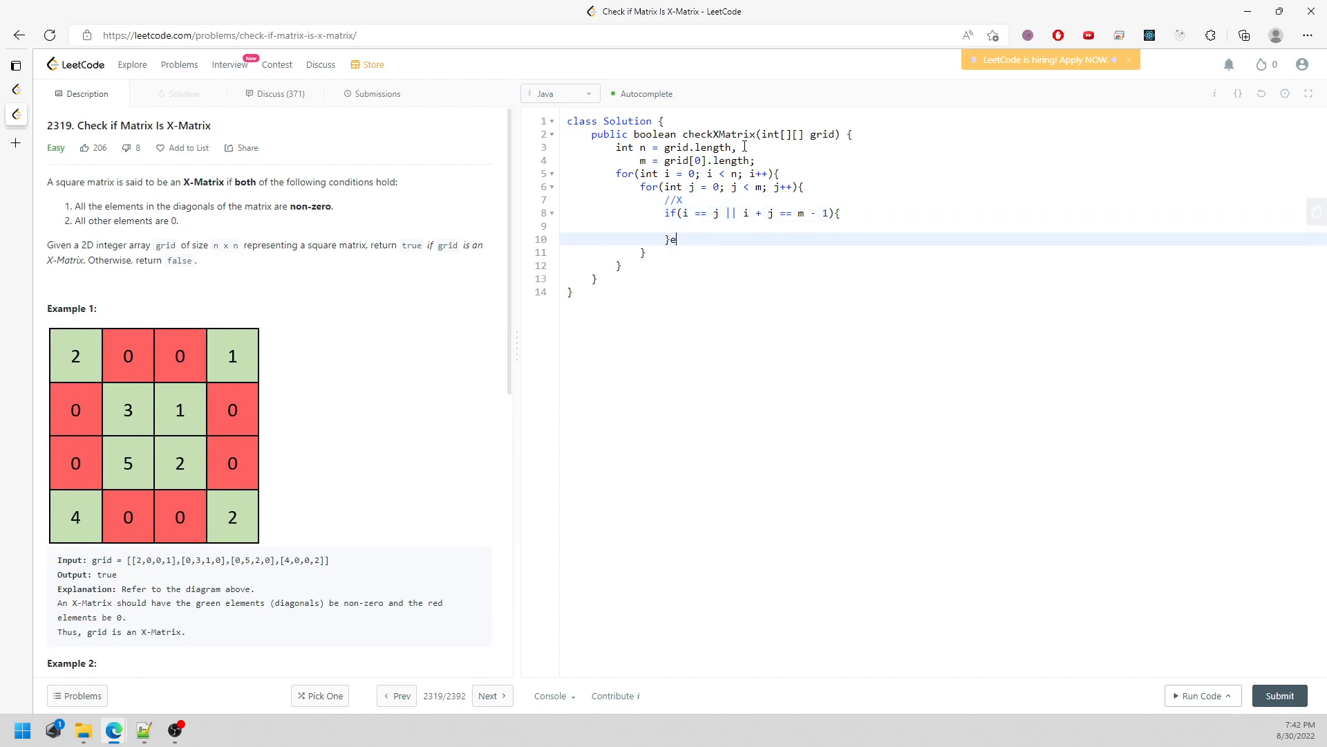
{"action": "type", "text": "lse{"}
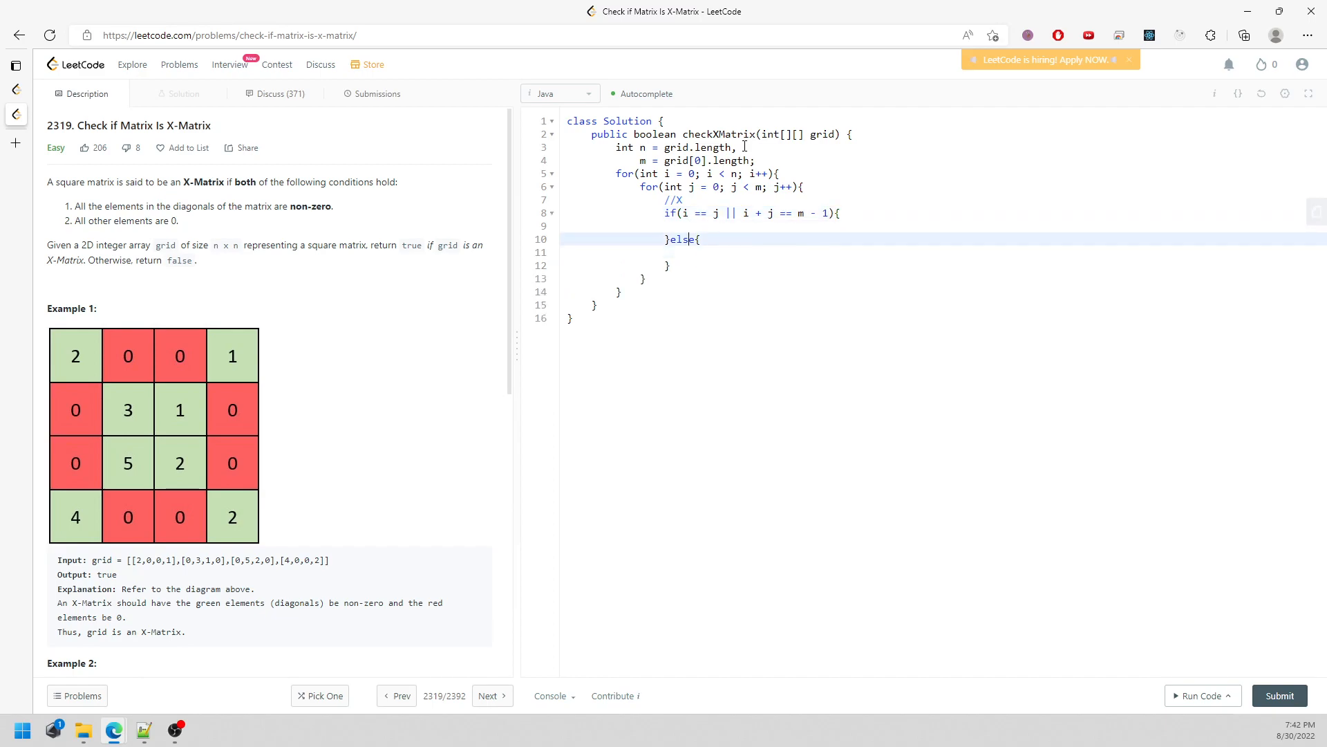
{"action": "type", "text": "//not"}
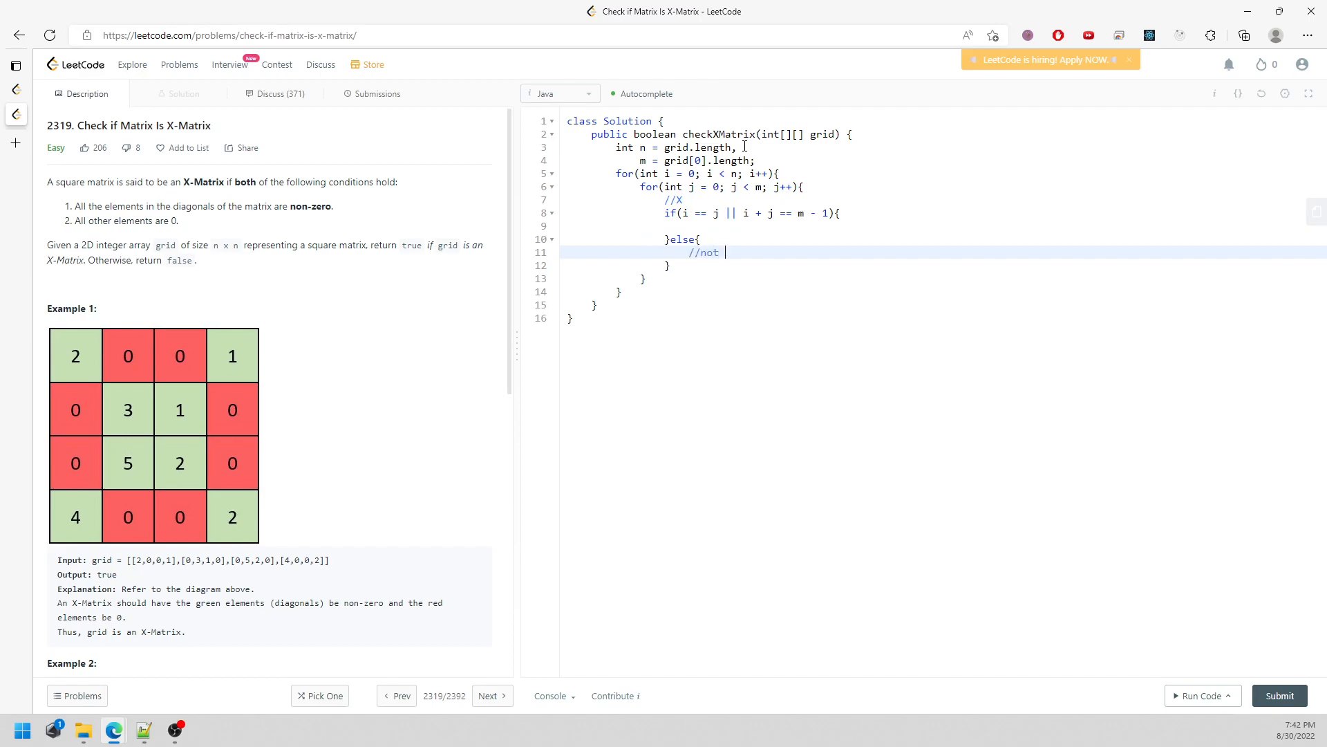
{"action": "type", "text": "X"}
{"action": "type", "text": "if("}
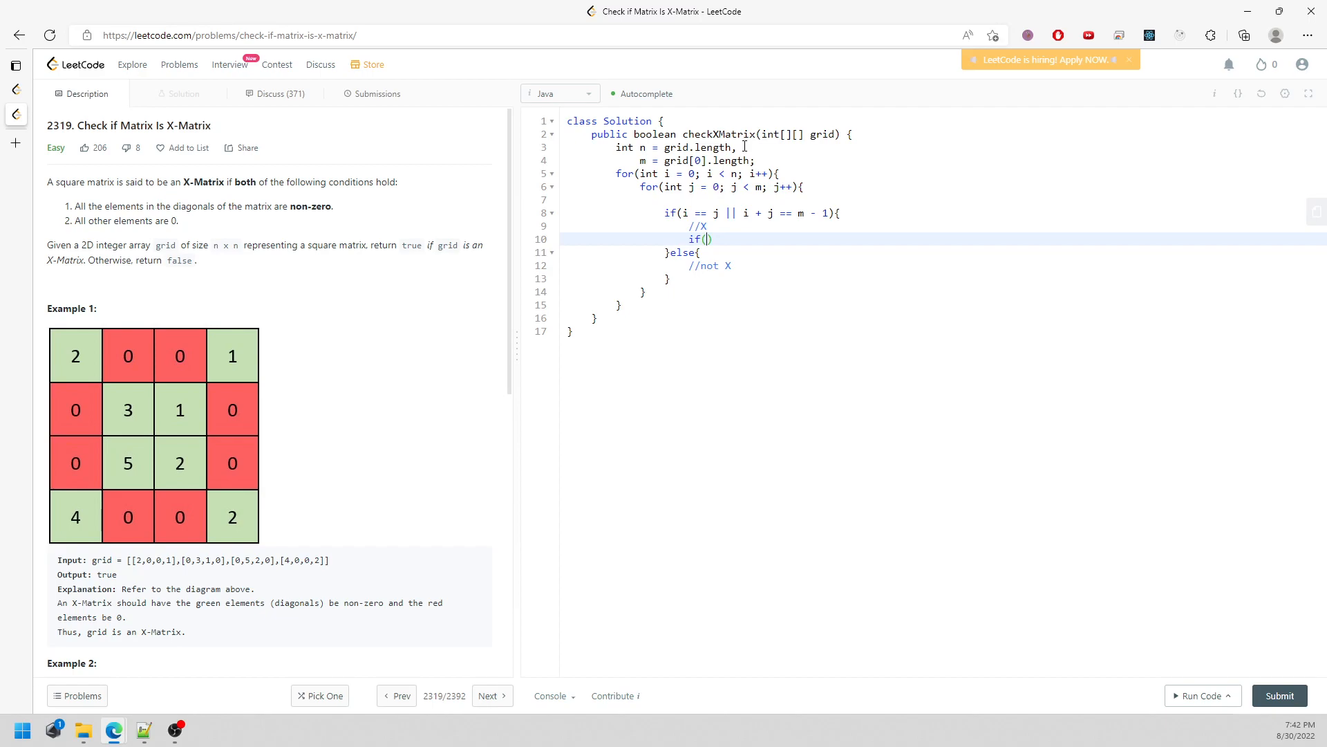
{"action": "type", "text": "grid[i][j] == 0"}
{"action": "type", "text": "return false;"}
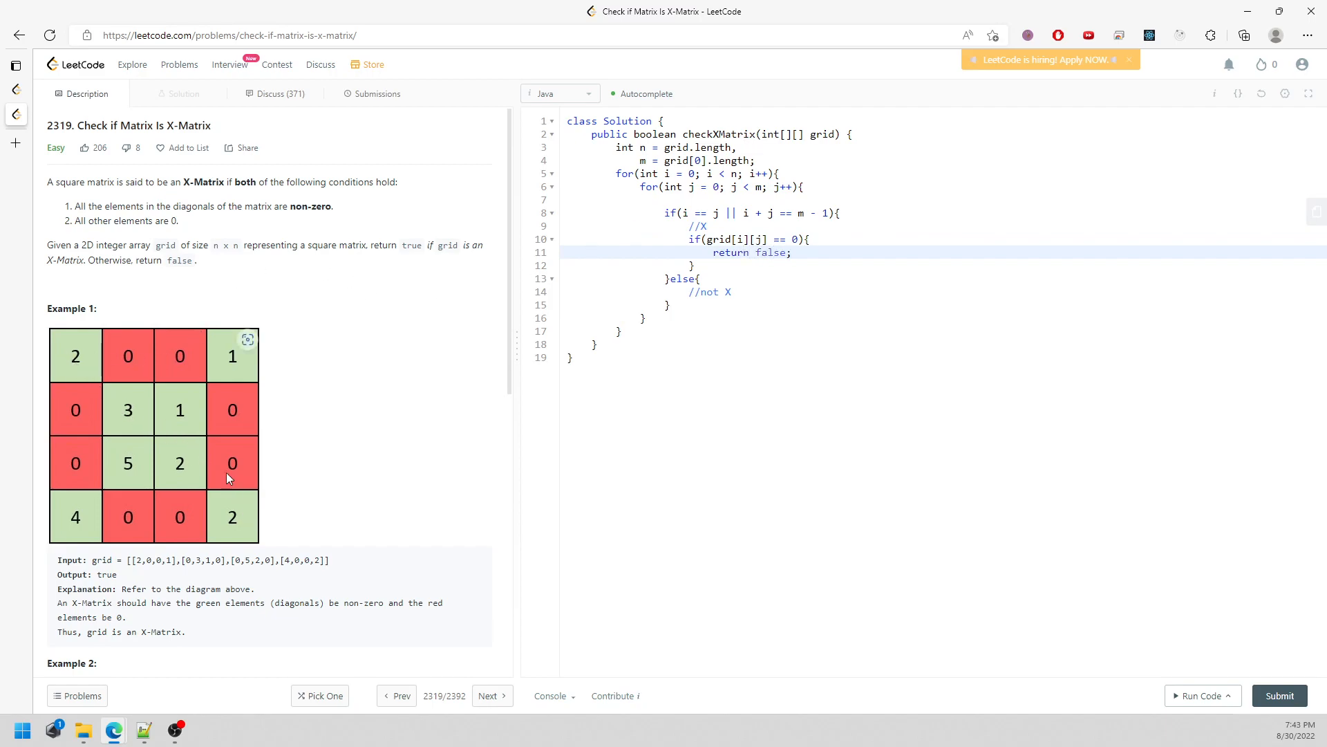
{"action": "mouse_move", "coordinate": [219, 421]}
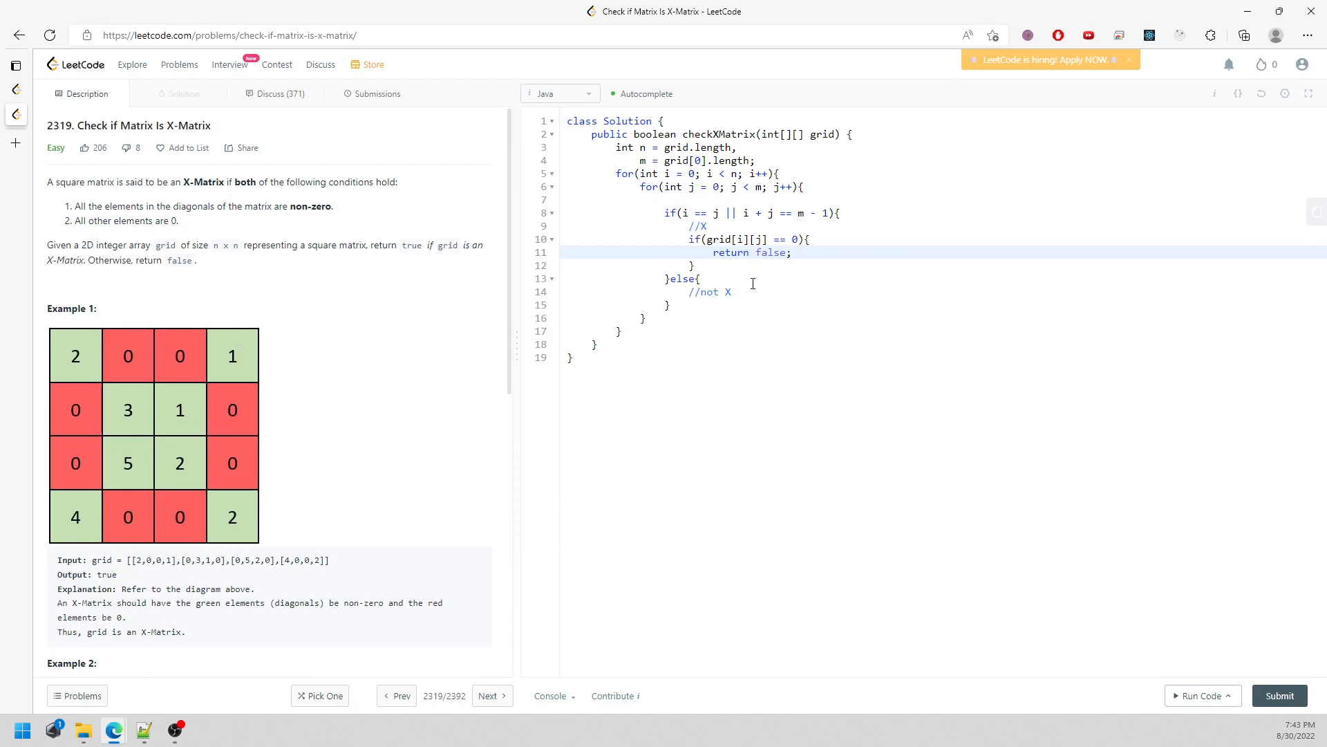
Step: Add if (grid[i][j] != 0) return false in the else, and return true after the loops
{"action": "key", "text": "Enter"}
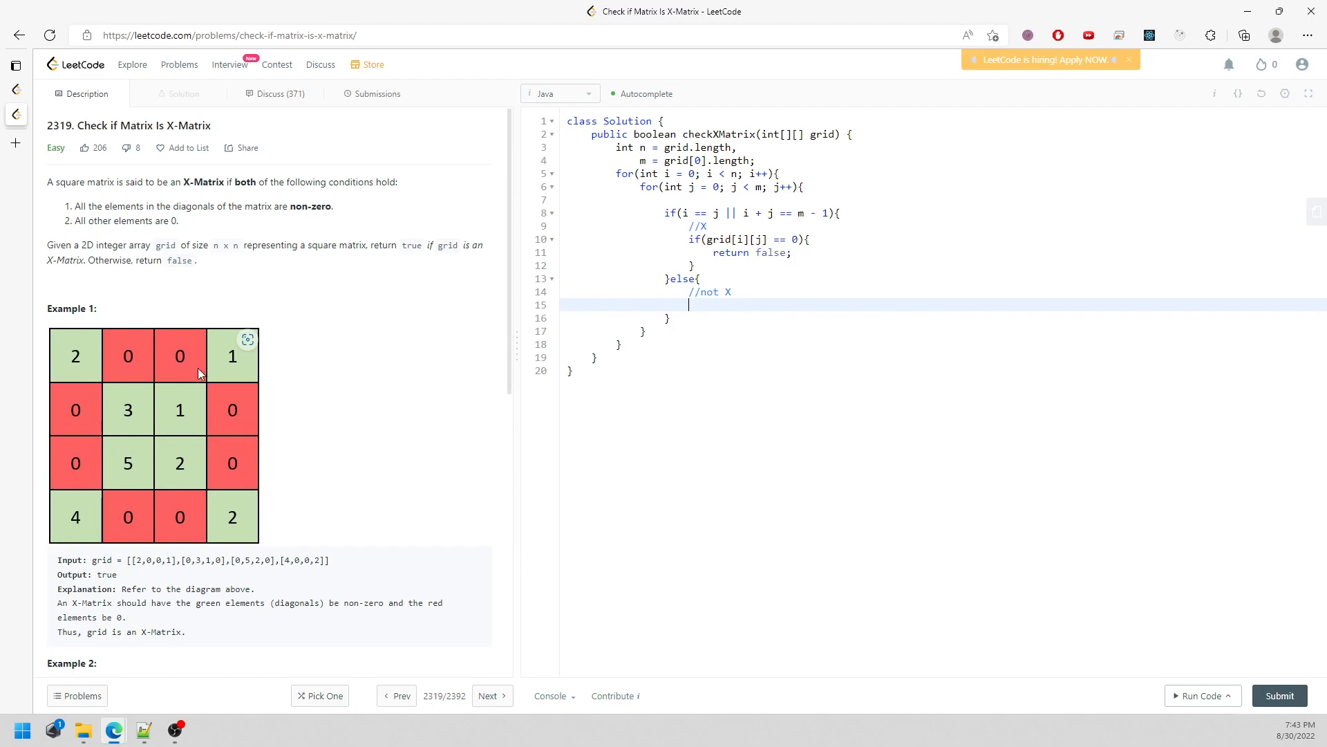
{"action": "mouse_move", "coordinate": [689, 327]}
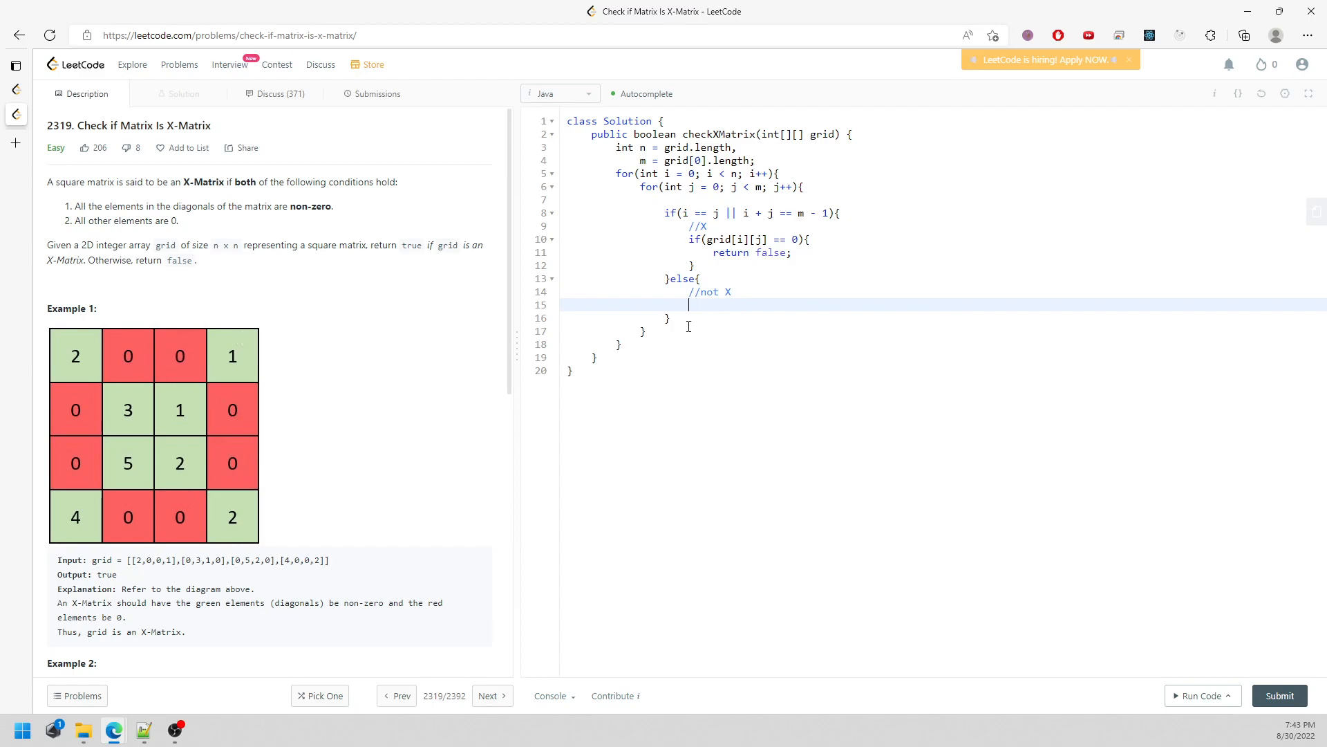
{"action": "type", "text": "if(grid[i])"}
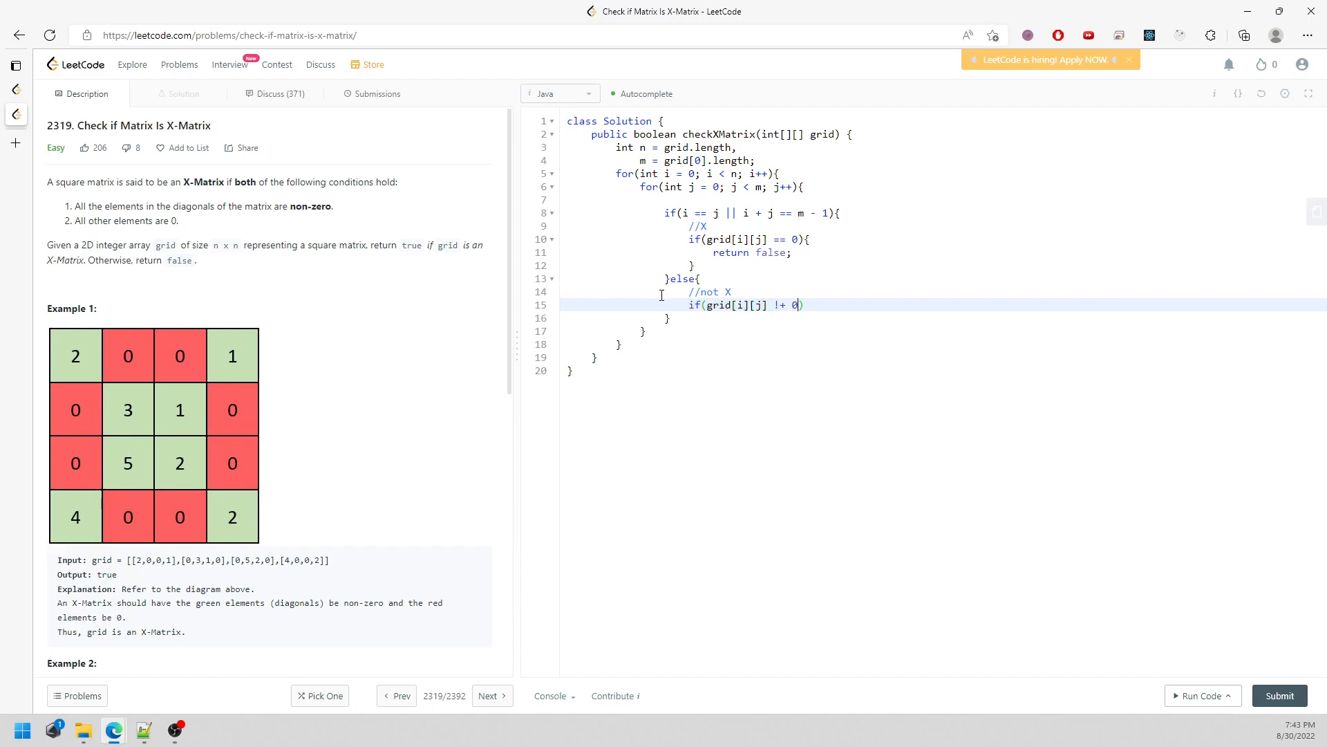
{"action": "type", "text": "{"}
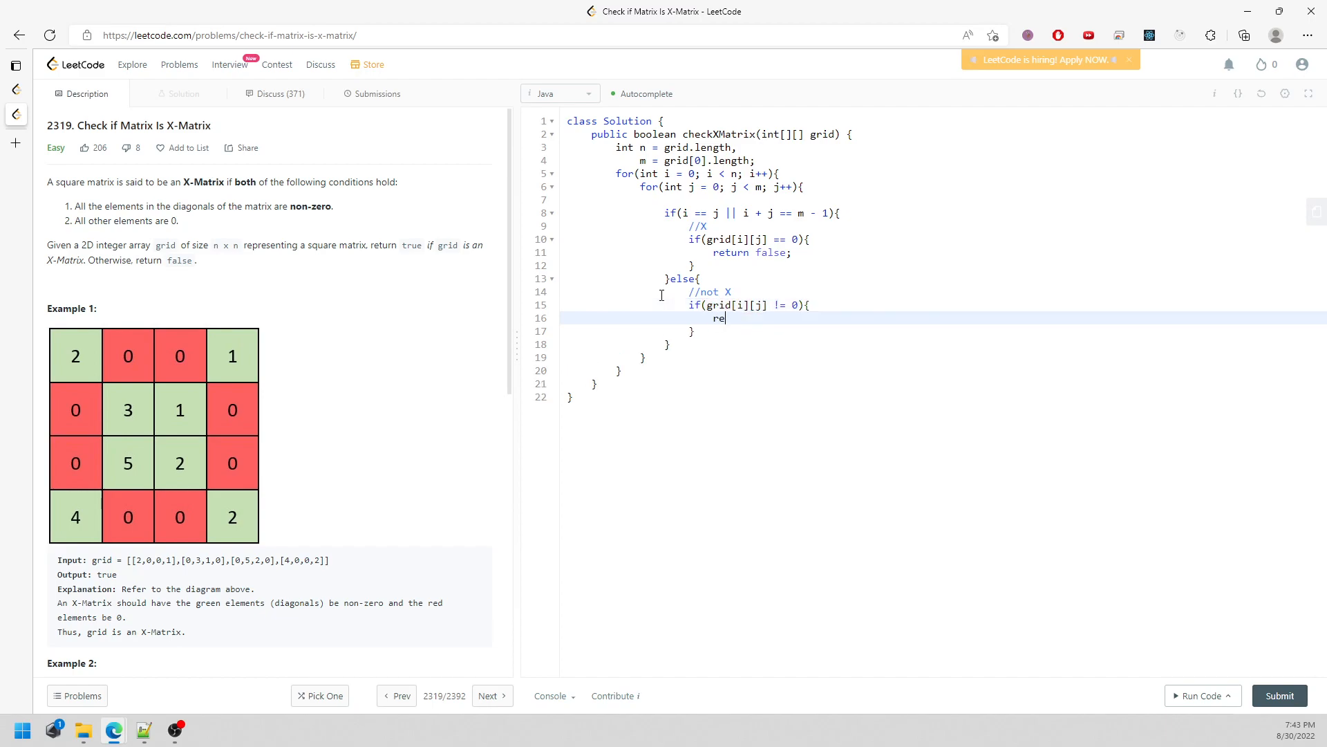
{"action": "type", "text": "turn false;"}
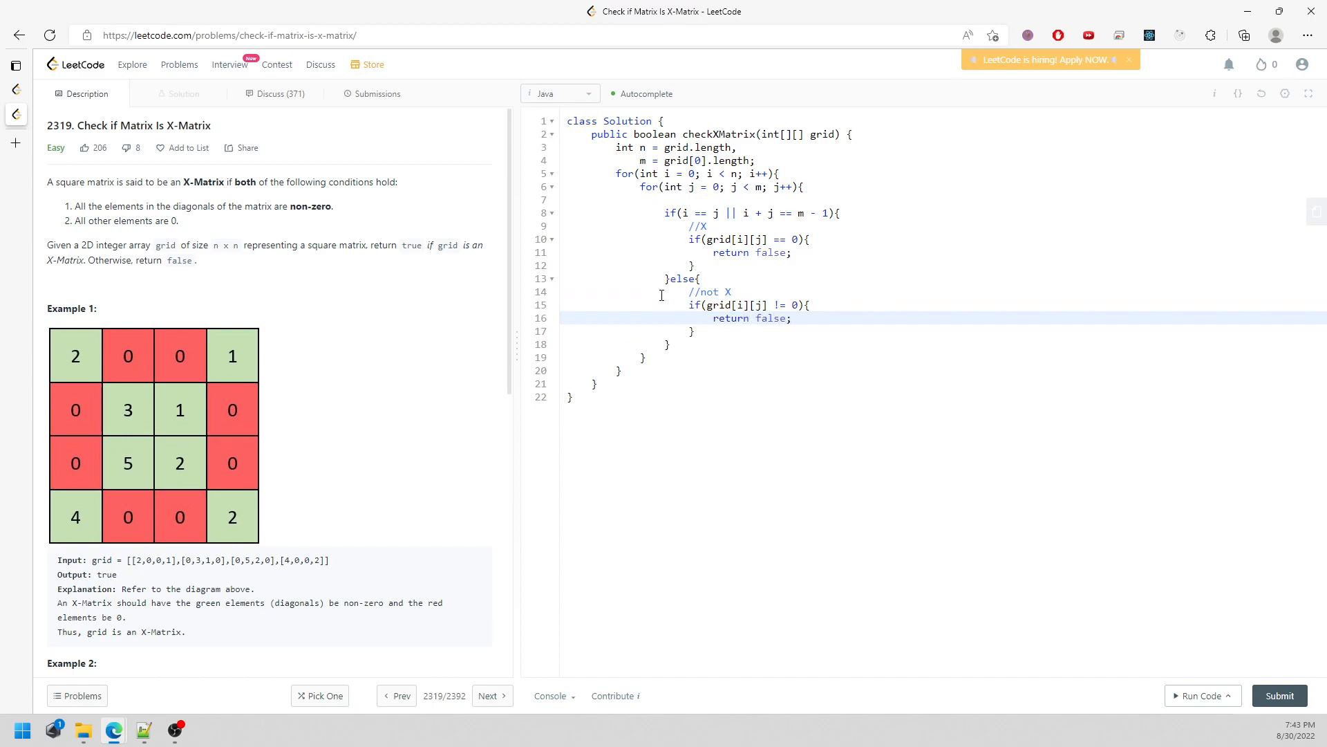
{"action": "type", "text": "return"}
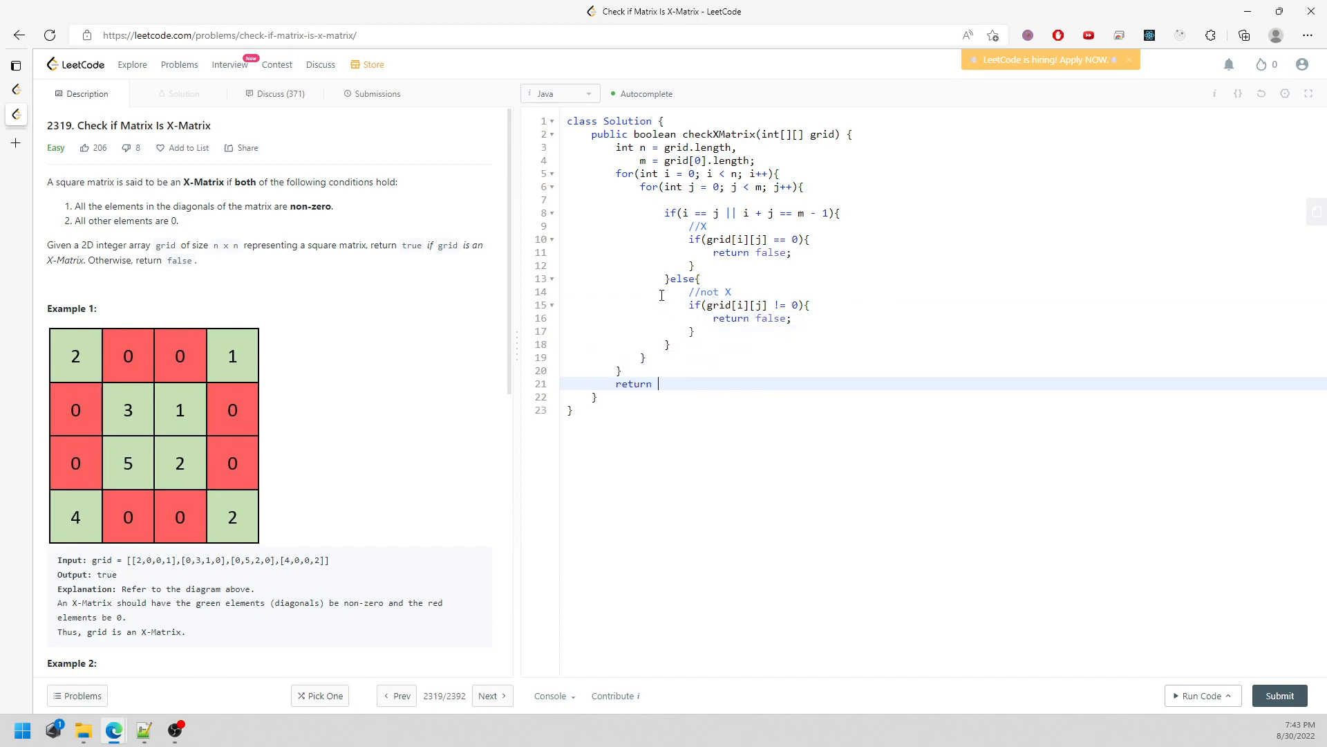
{"action": "type", "text": "true;"}
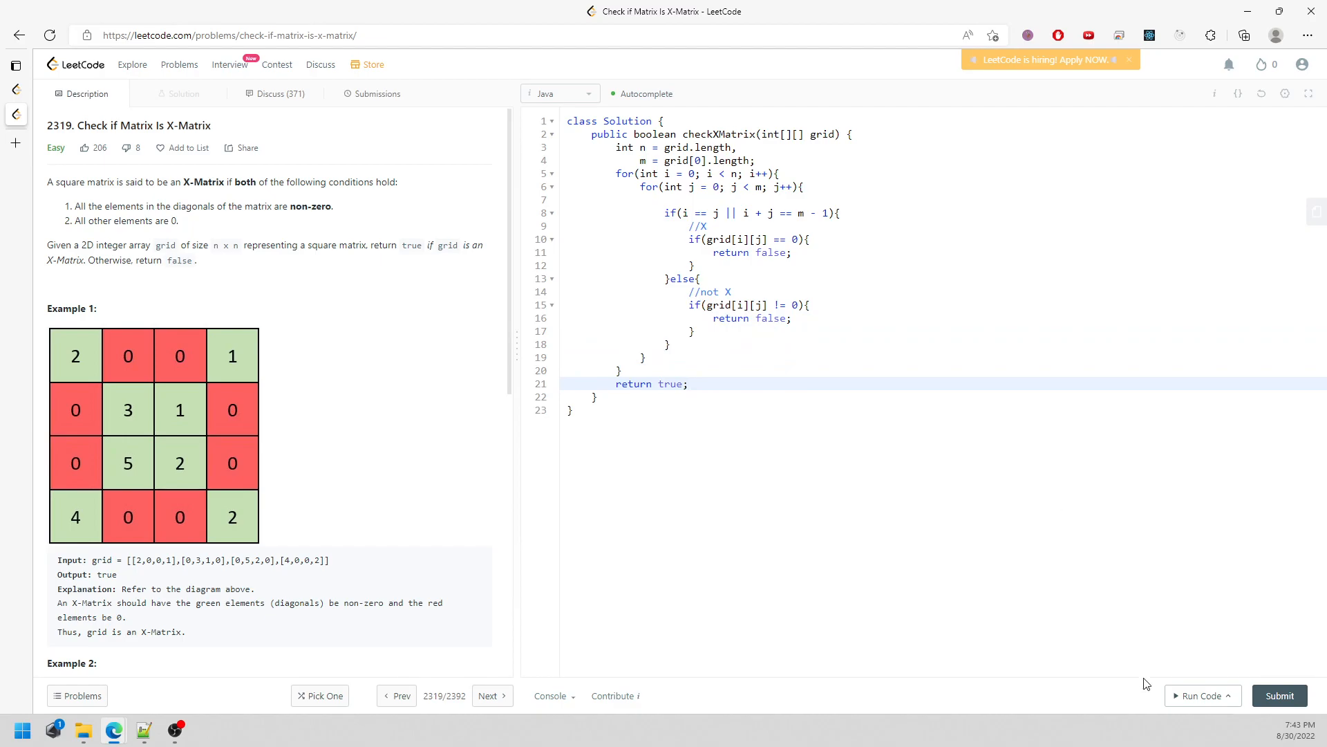
Step: Run the solution on the example, submit it for acceptance, and return to the Description tab
{"action": "left_click", "coordinate": [1197, 695]}
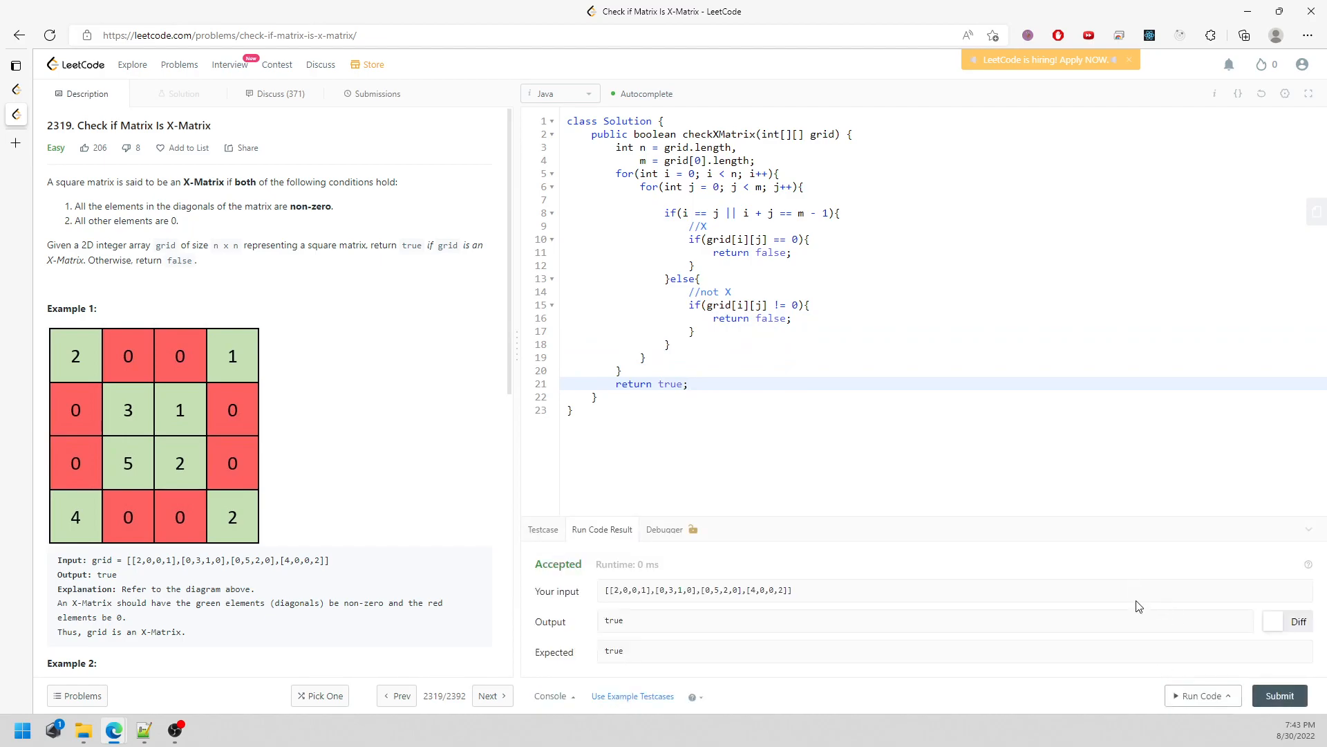
{"action": "left_click", "coordinate": [377, 94]}
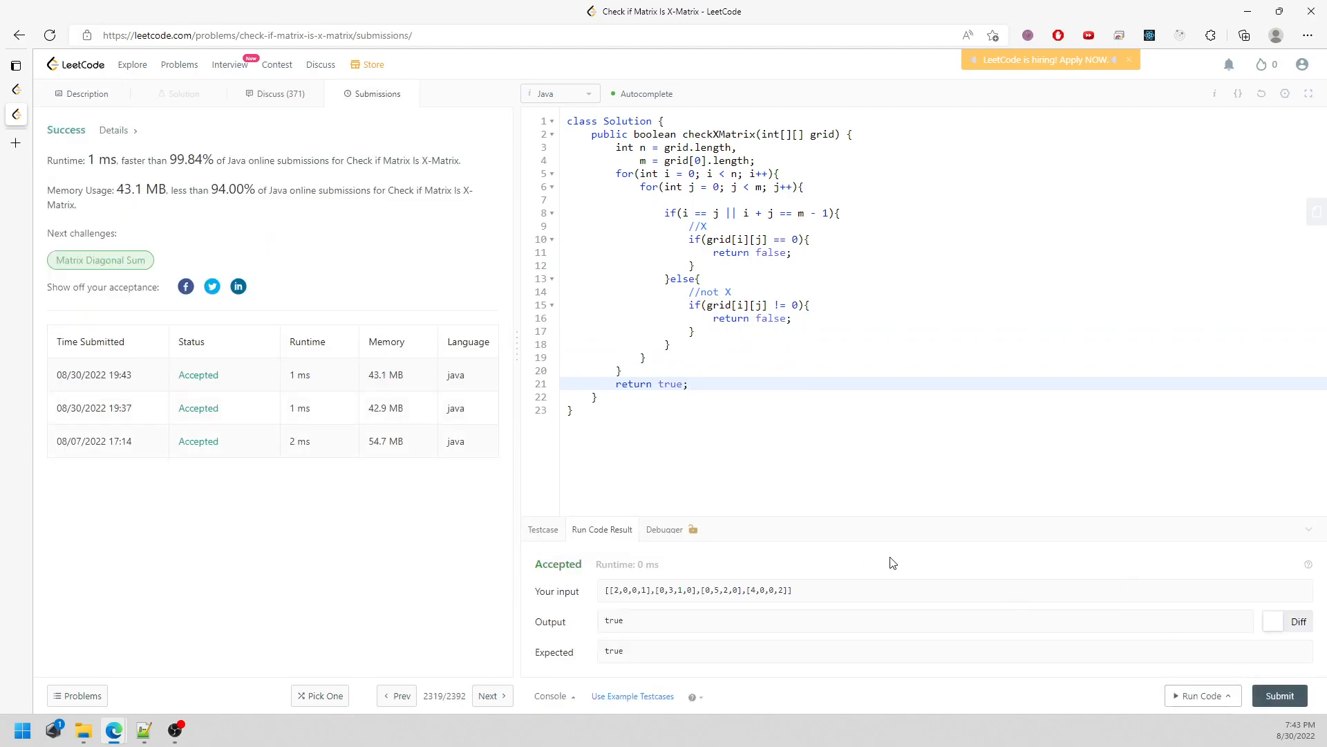
{"action": "left_click", "coordinate": [86, 93]}
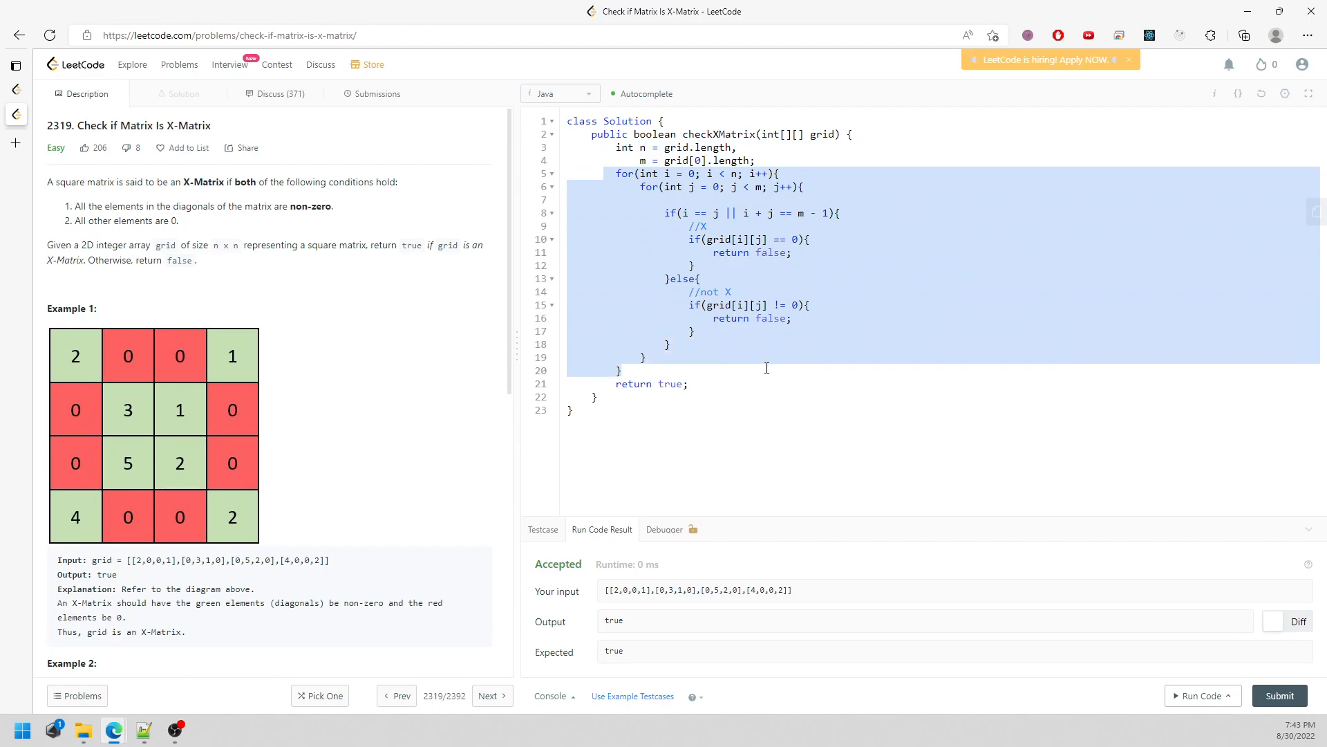
{"action": "mouse_move", "coordinate": [752, 174]}
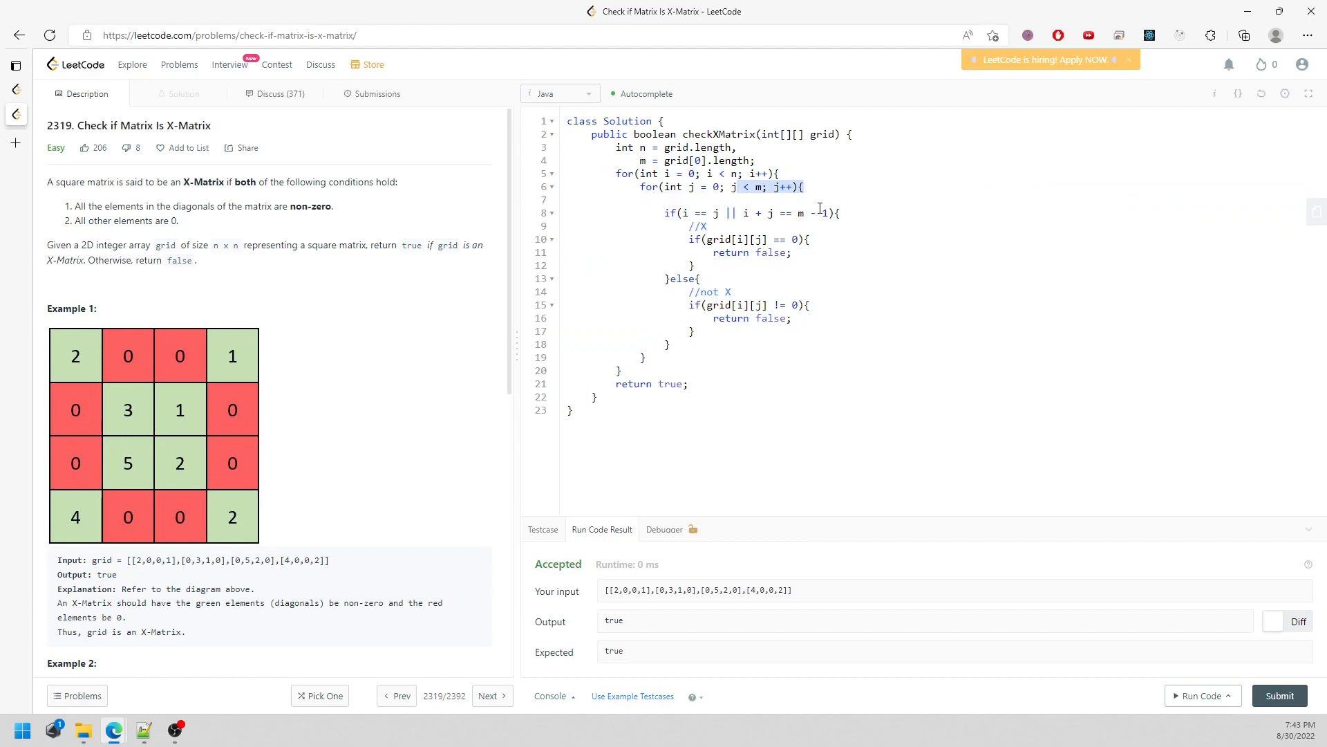
{"action": "mouse_move", "coordinate": [819, 209]}
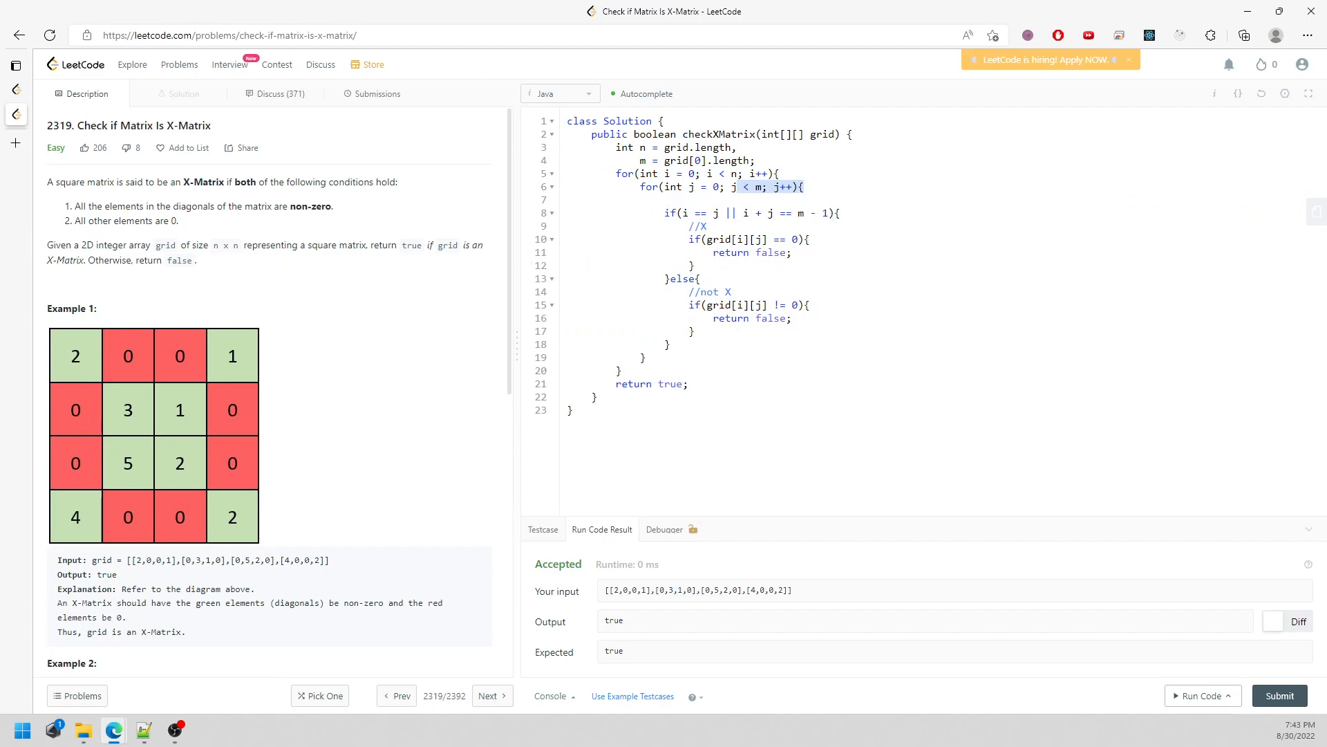